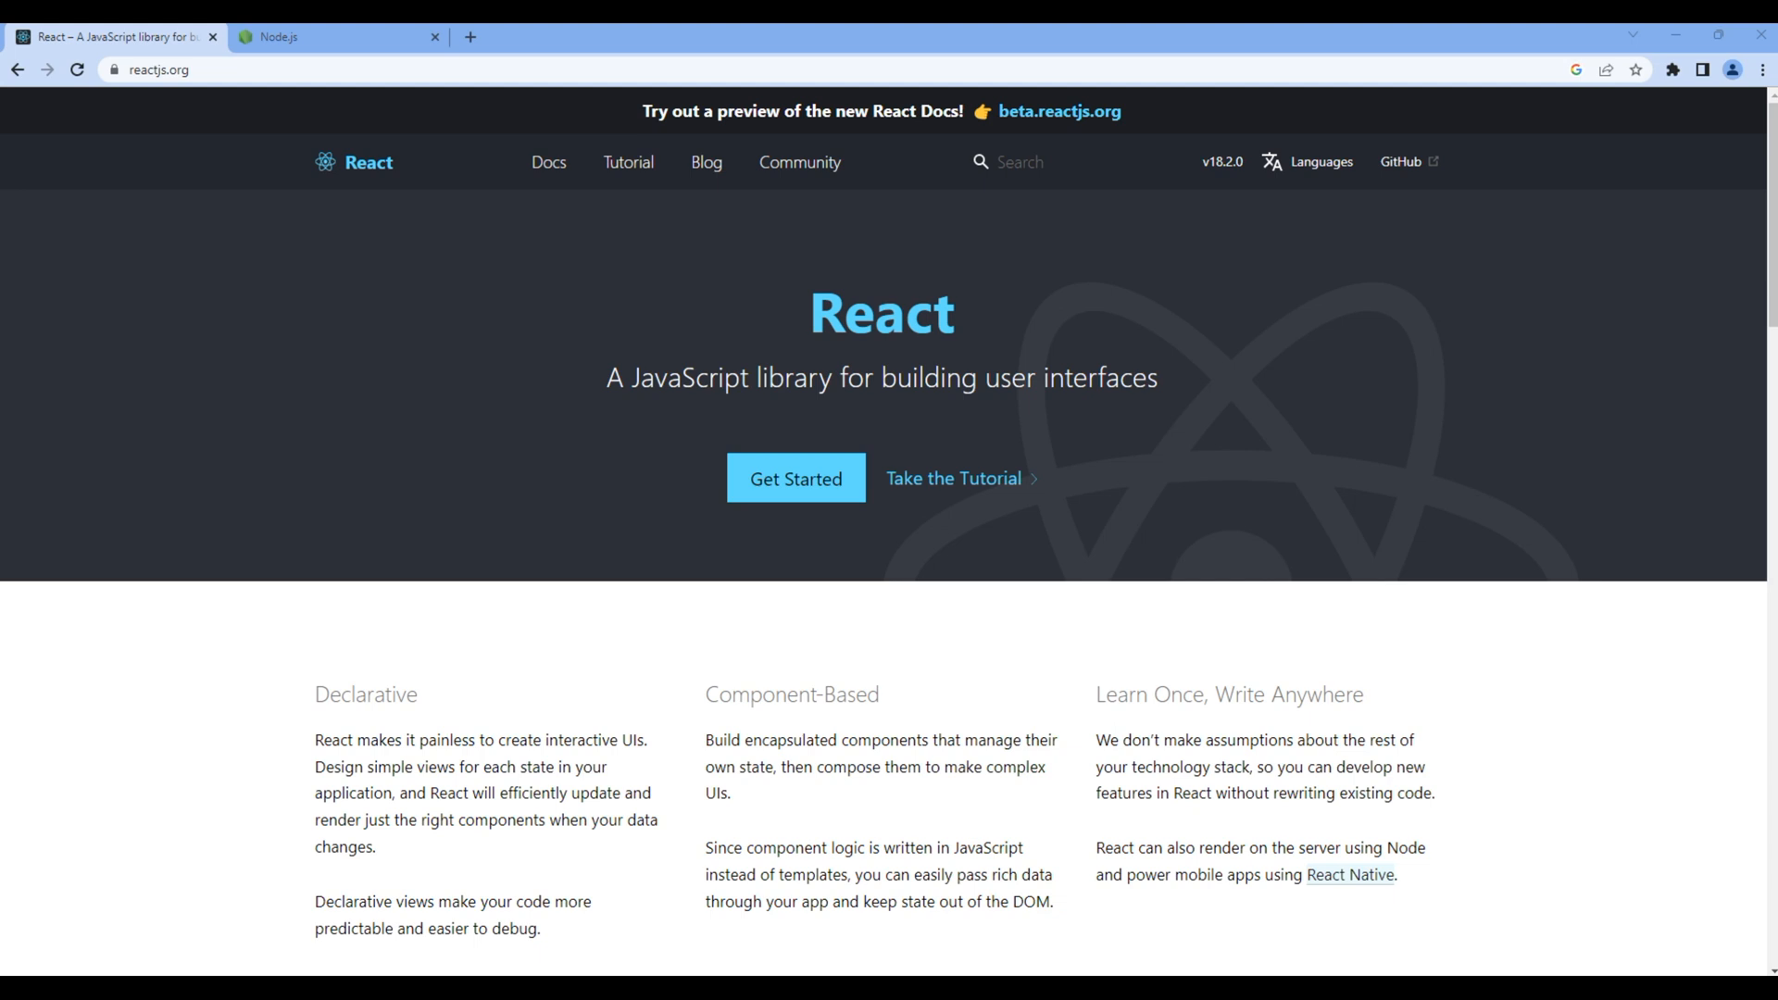
mouse_move(1588, 586)
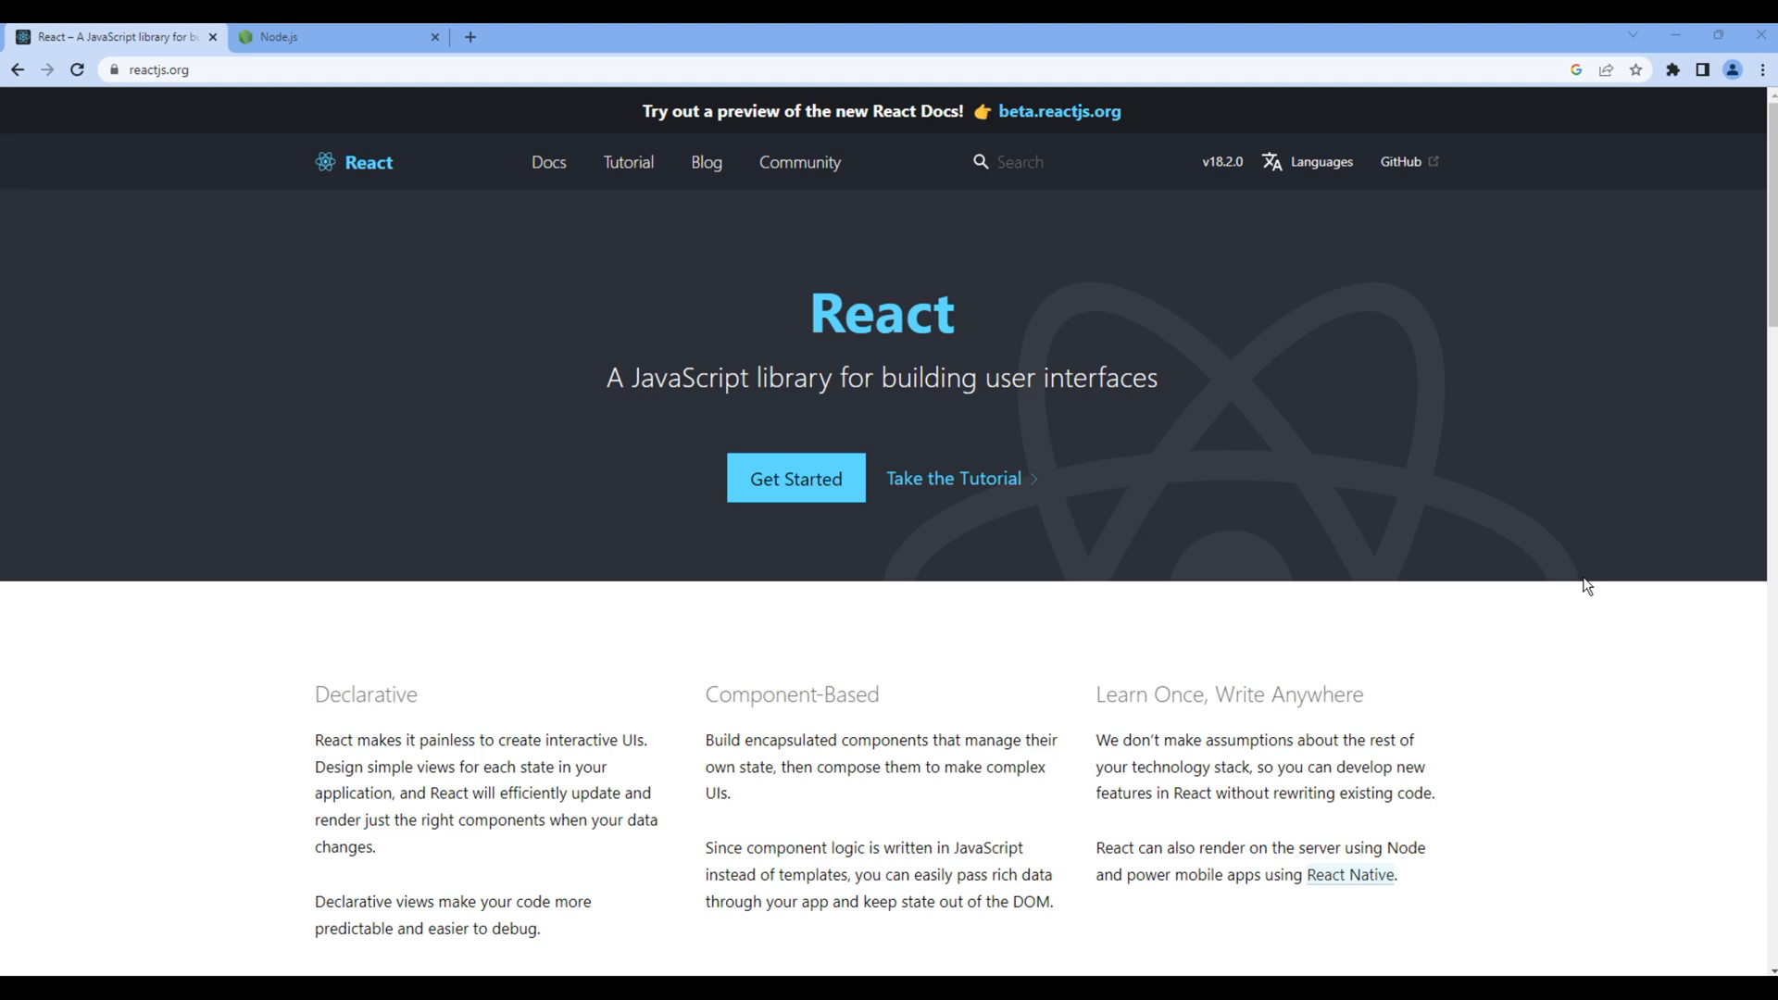
Navigate from Get Started to the Create a New React App guide and reveal its npx create-react-app commands
left_click(159, 70)
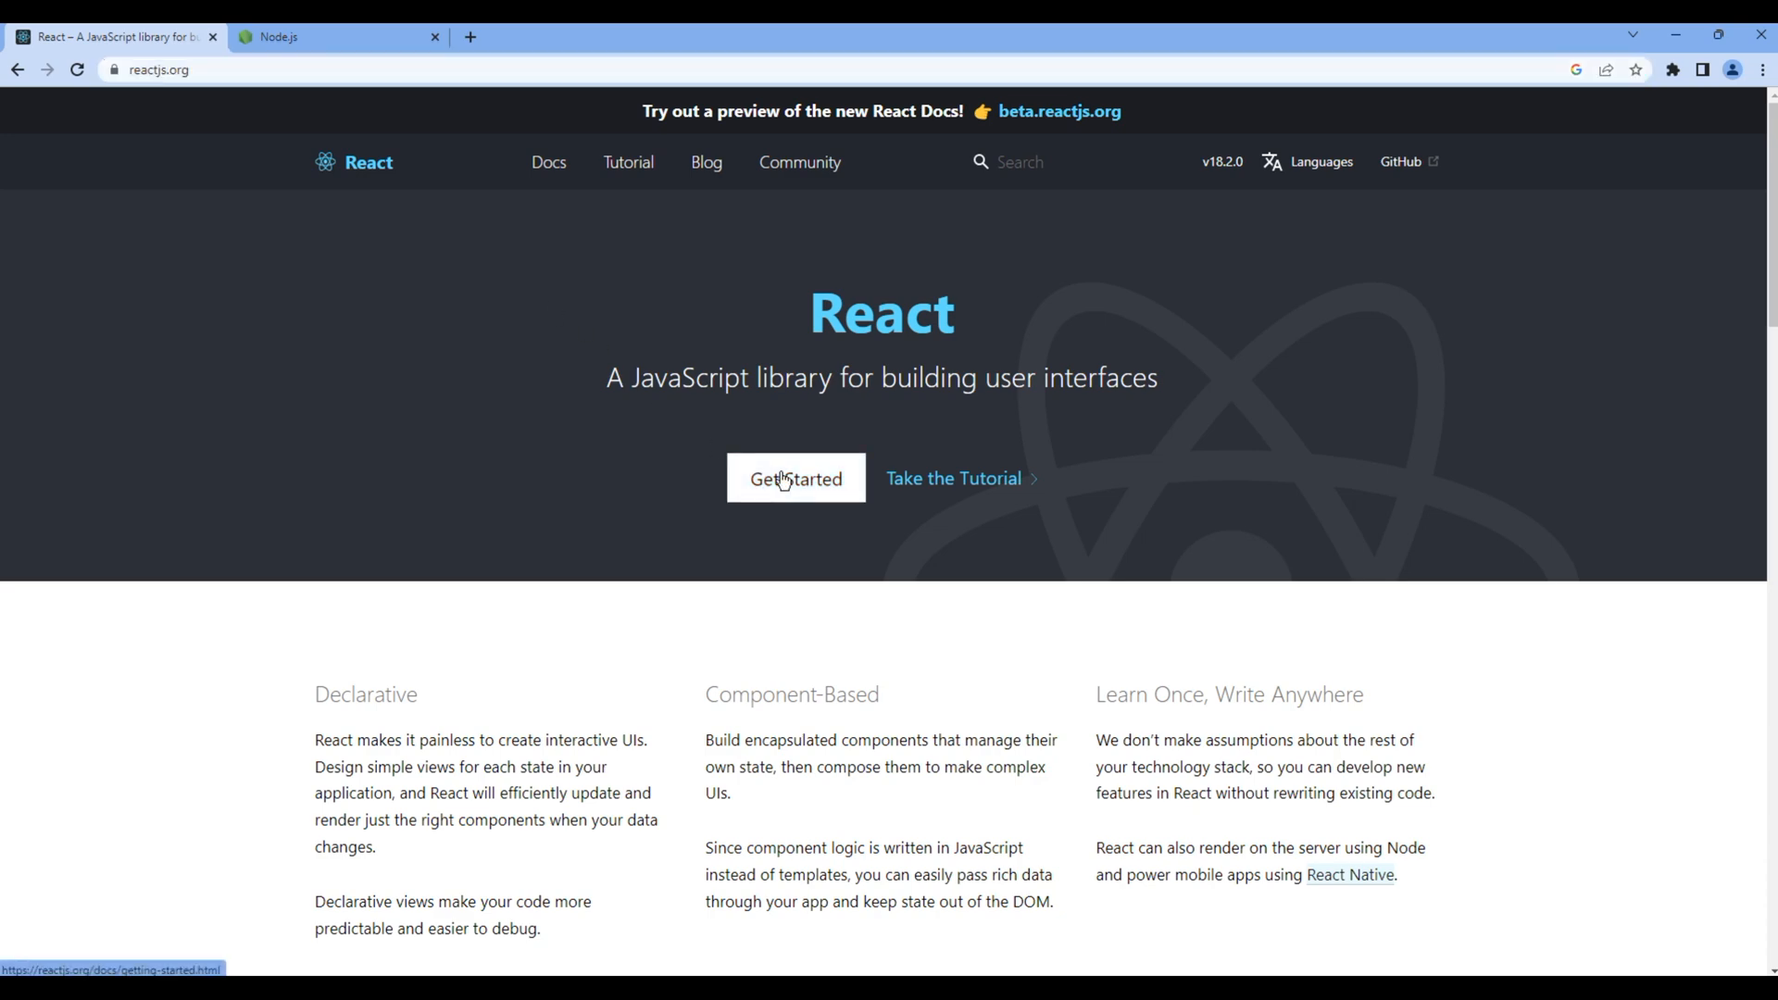
left_click(795, 478)
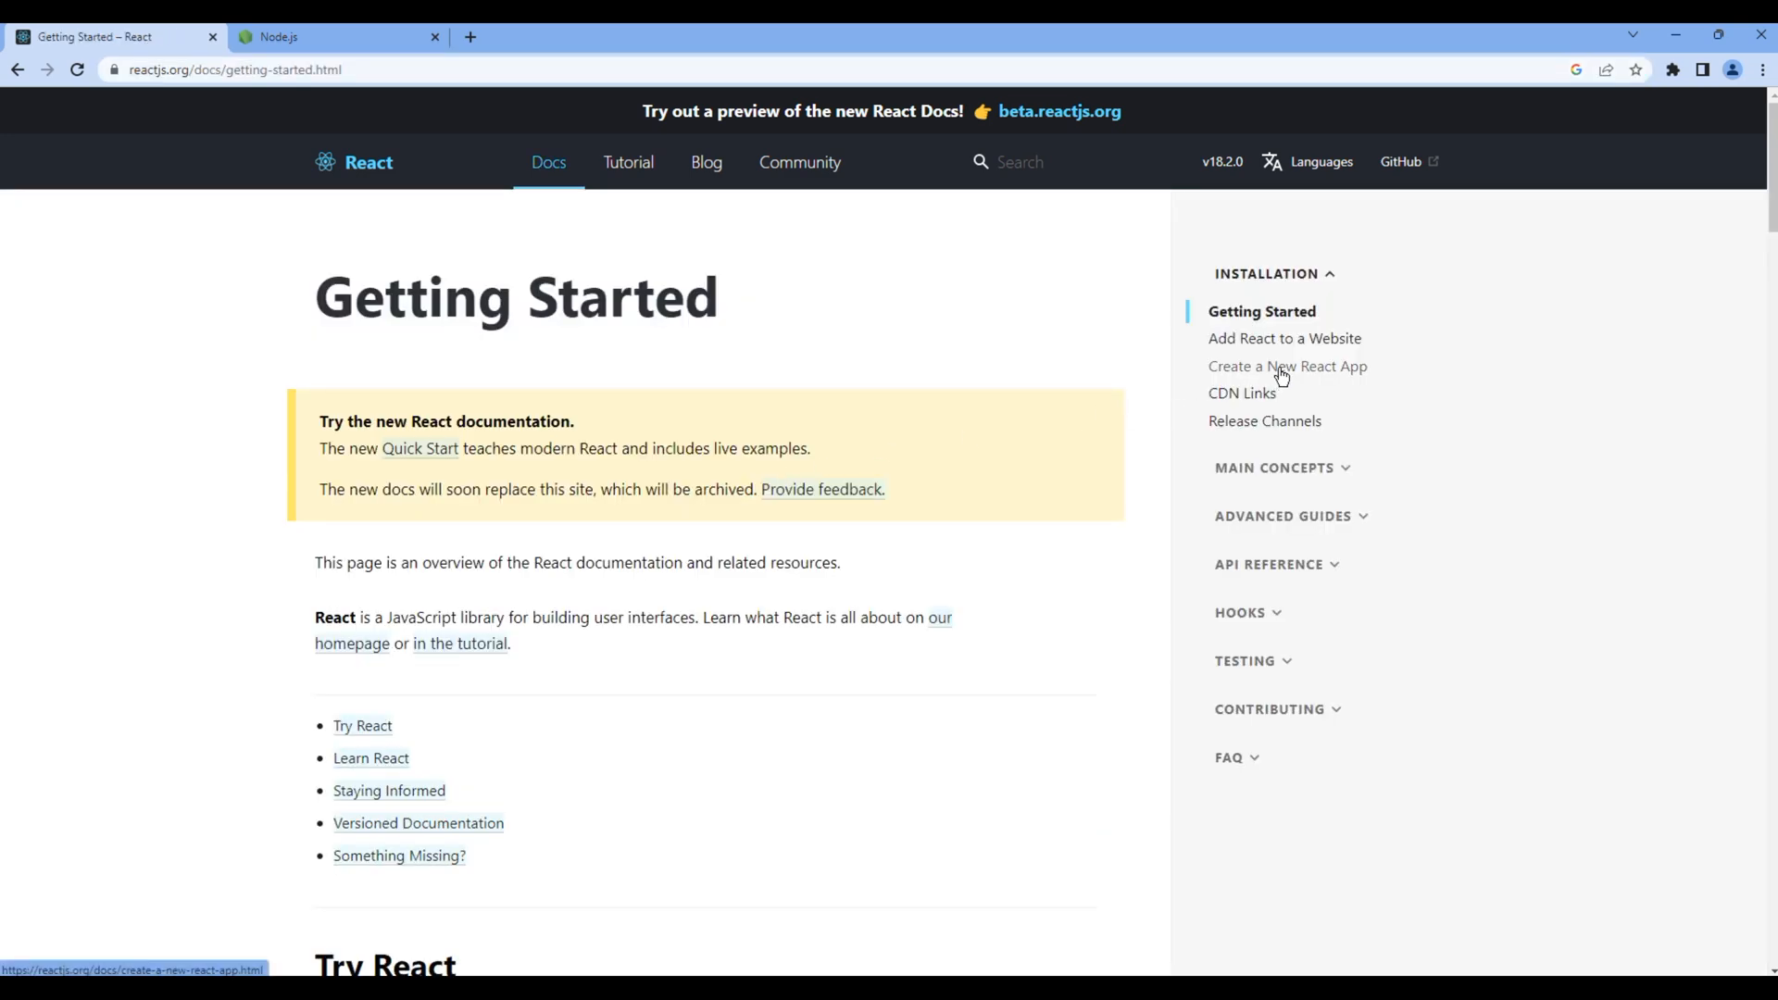
left_click(1288, 365)
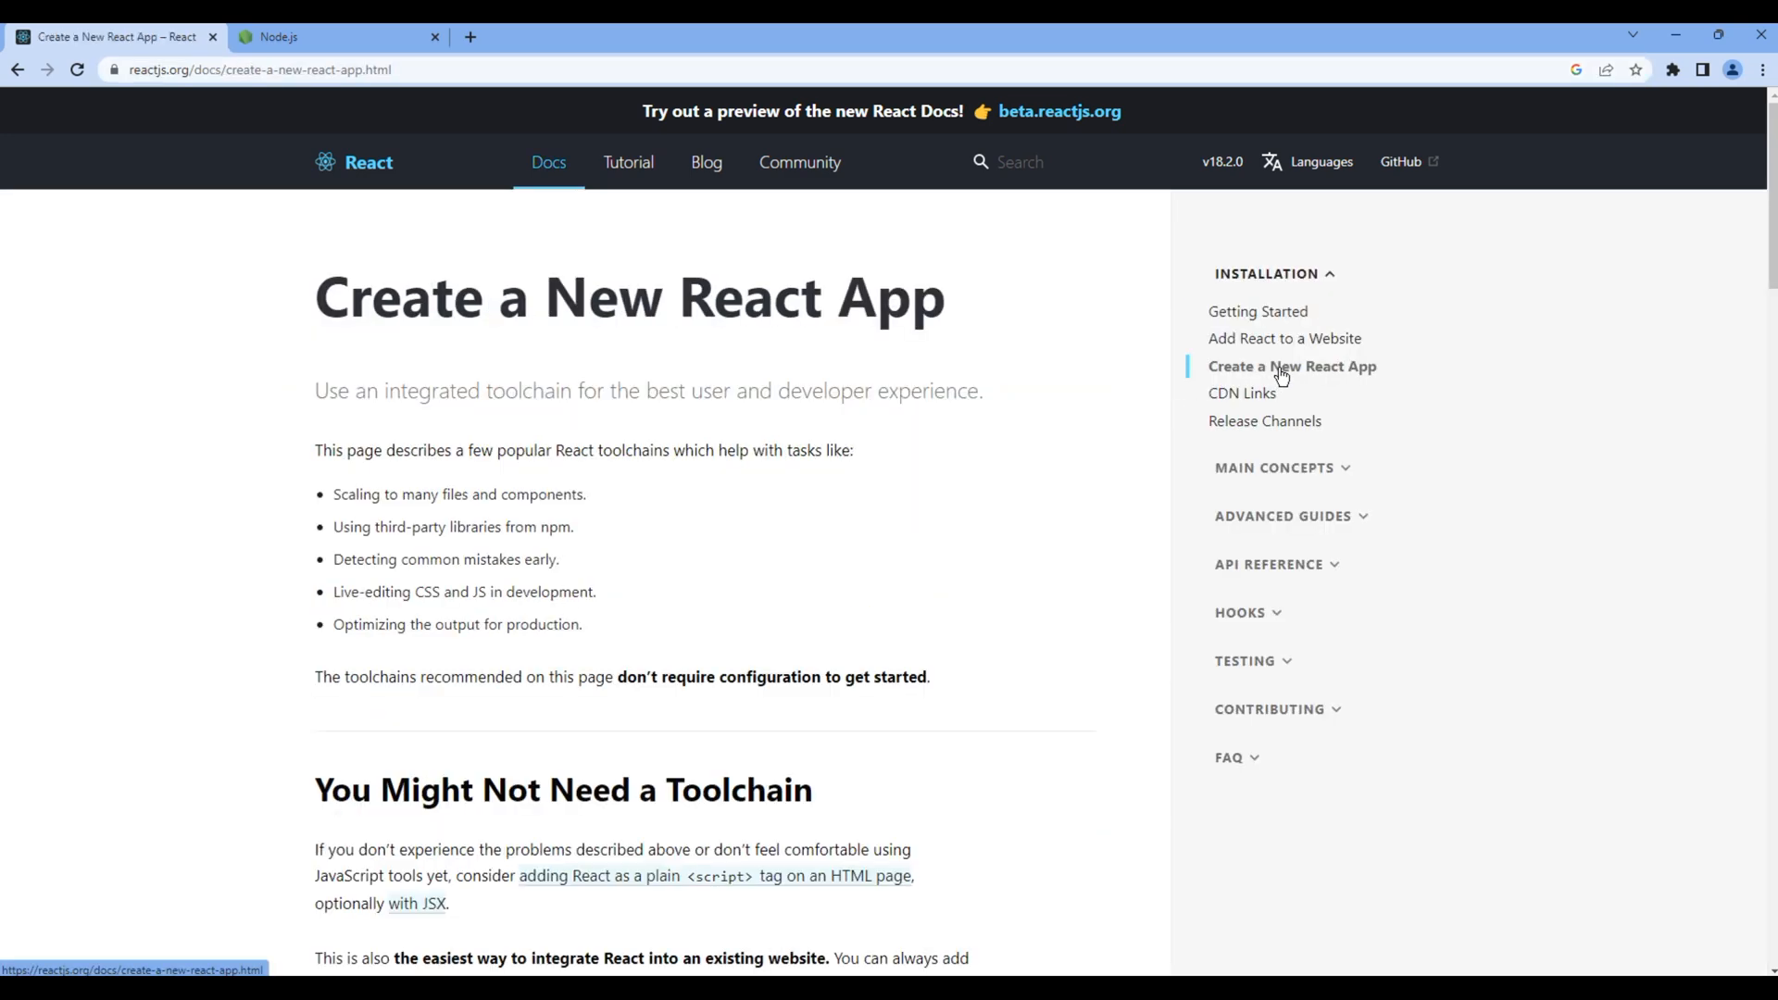
scroll("down", 3)
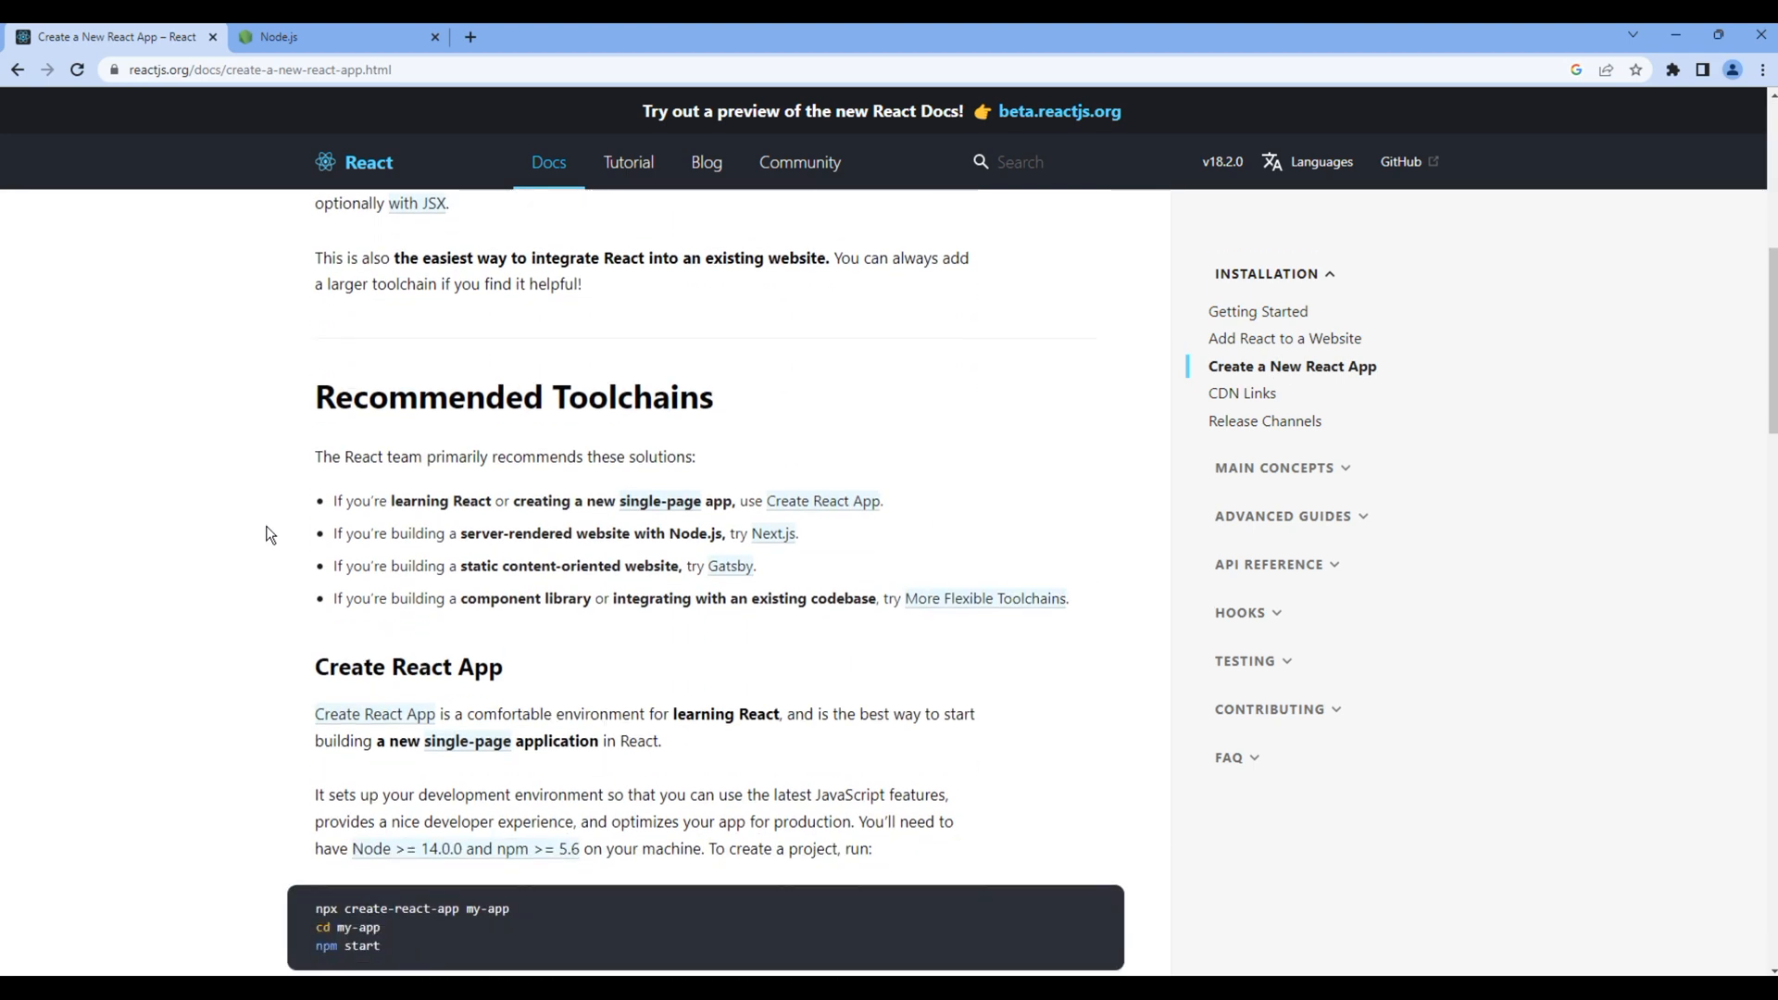
scroll("down", 3)
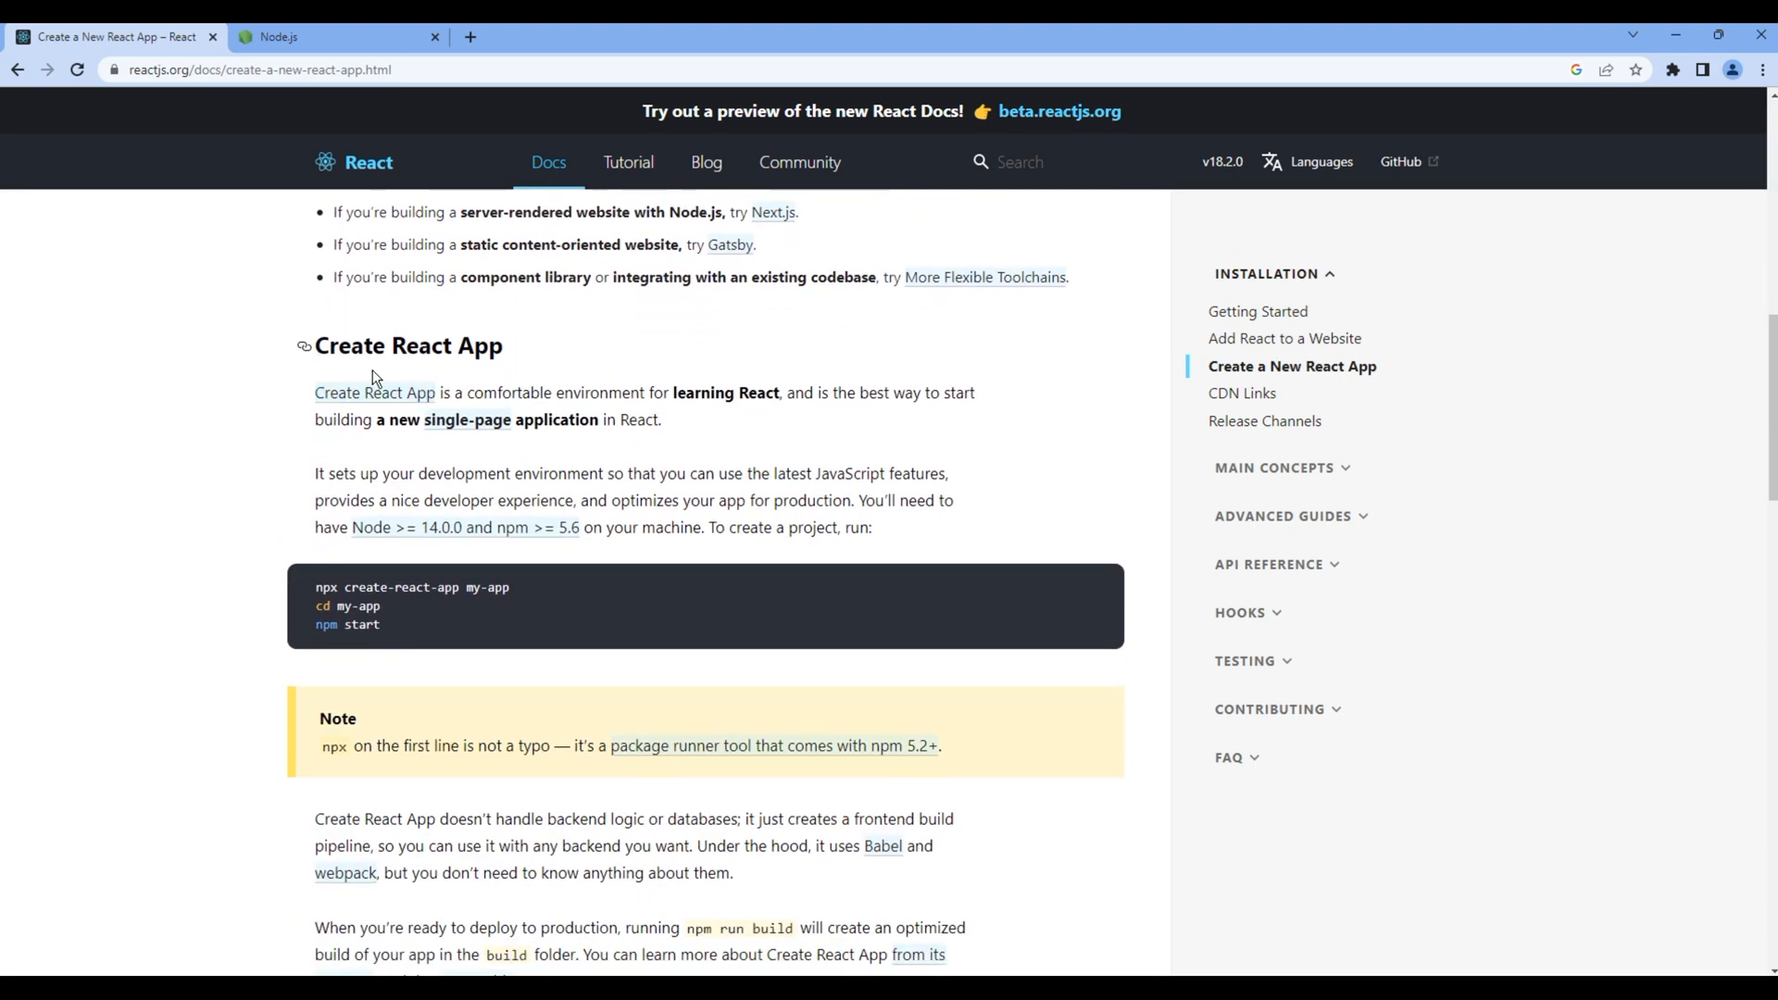
mouse_move(380, 334)
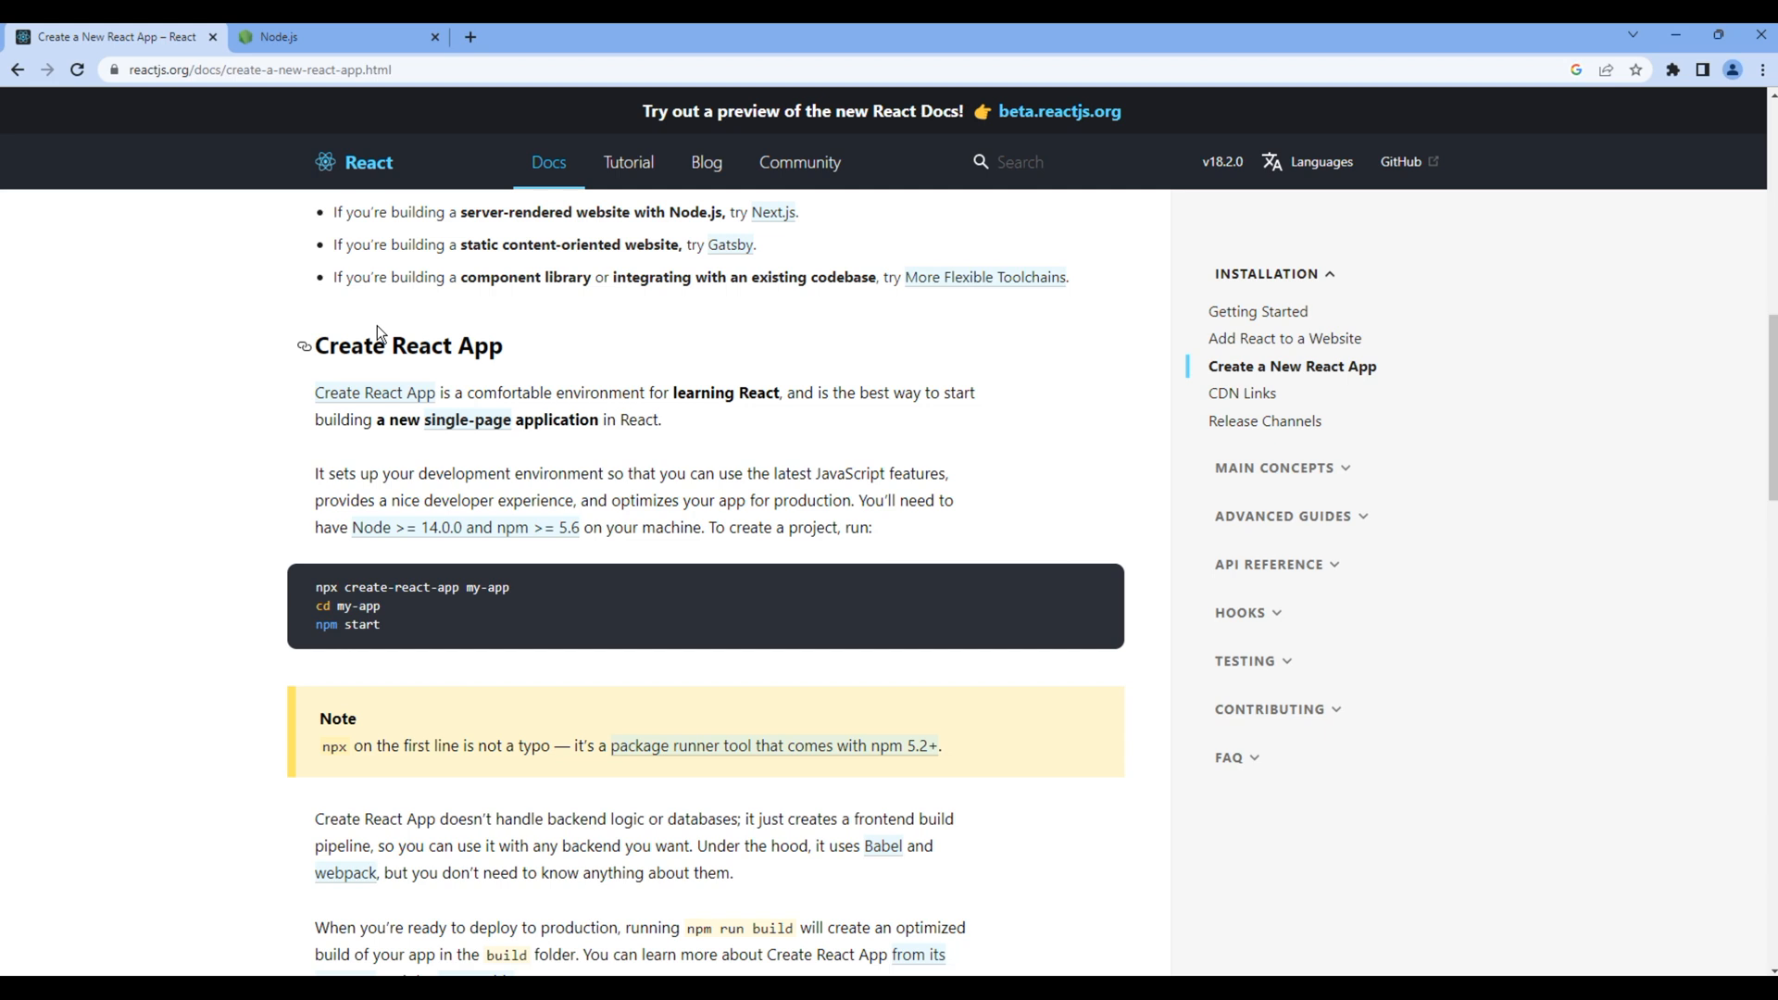
mouse_move(515, 548)
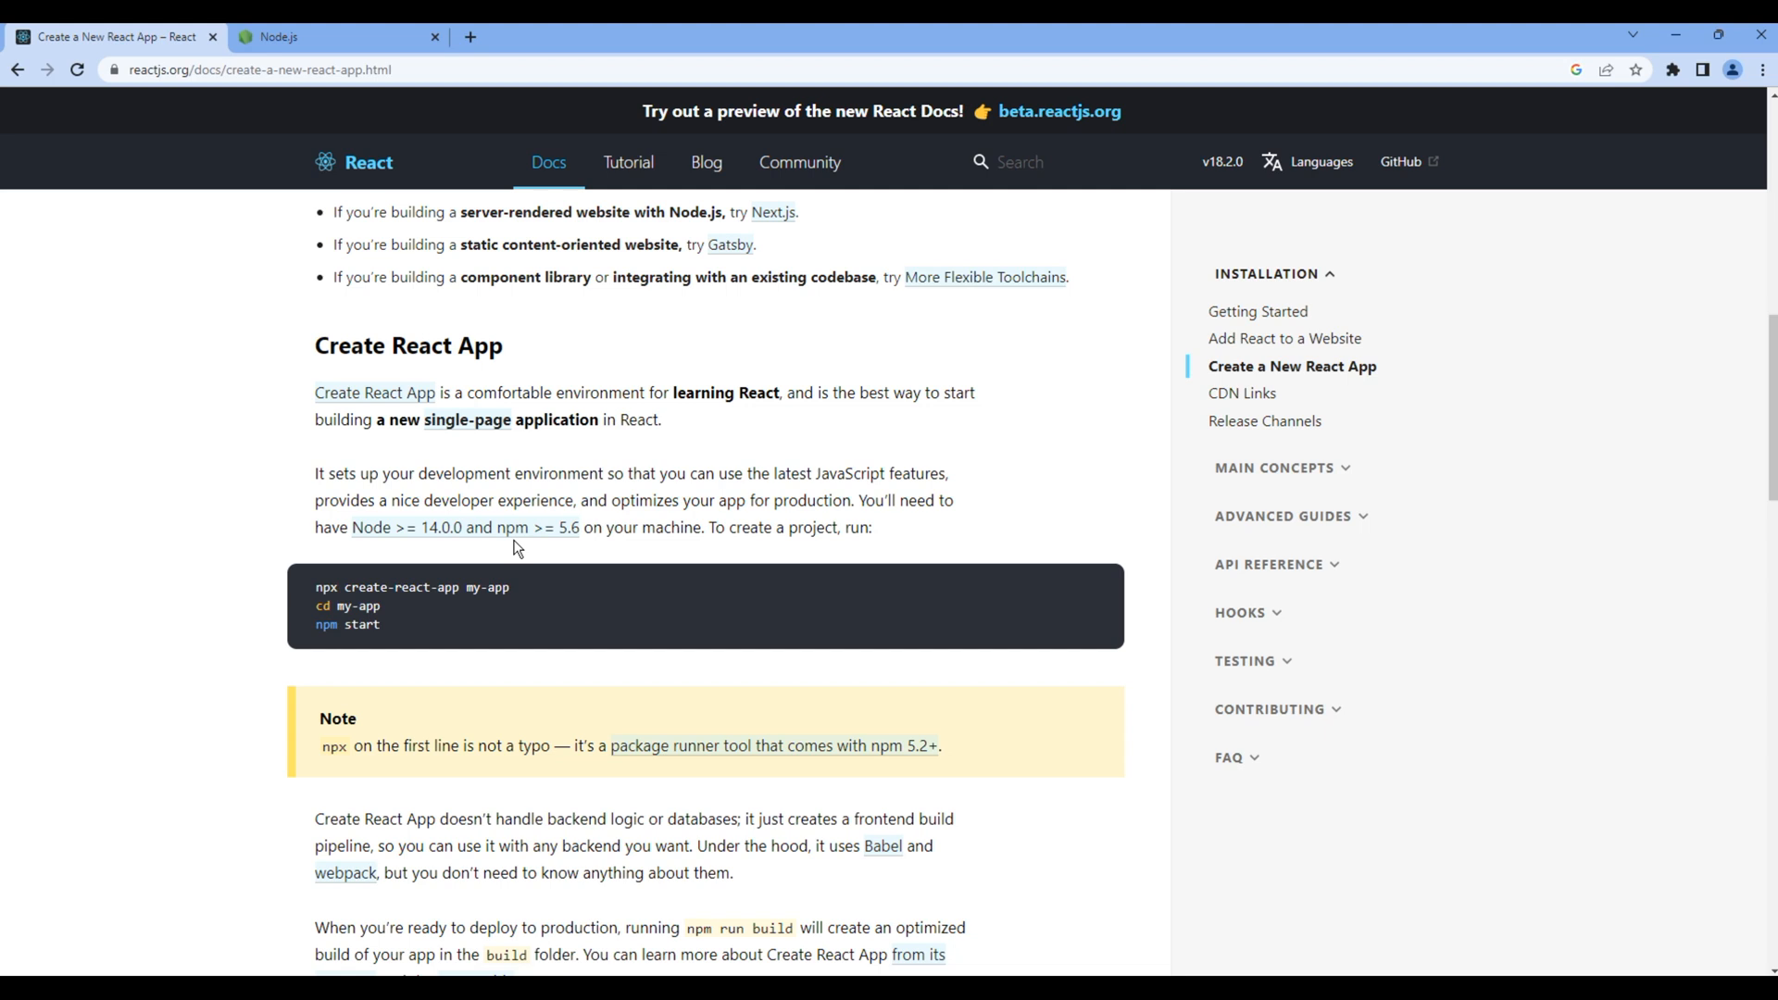
mouse_move(439, 549)
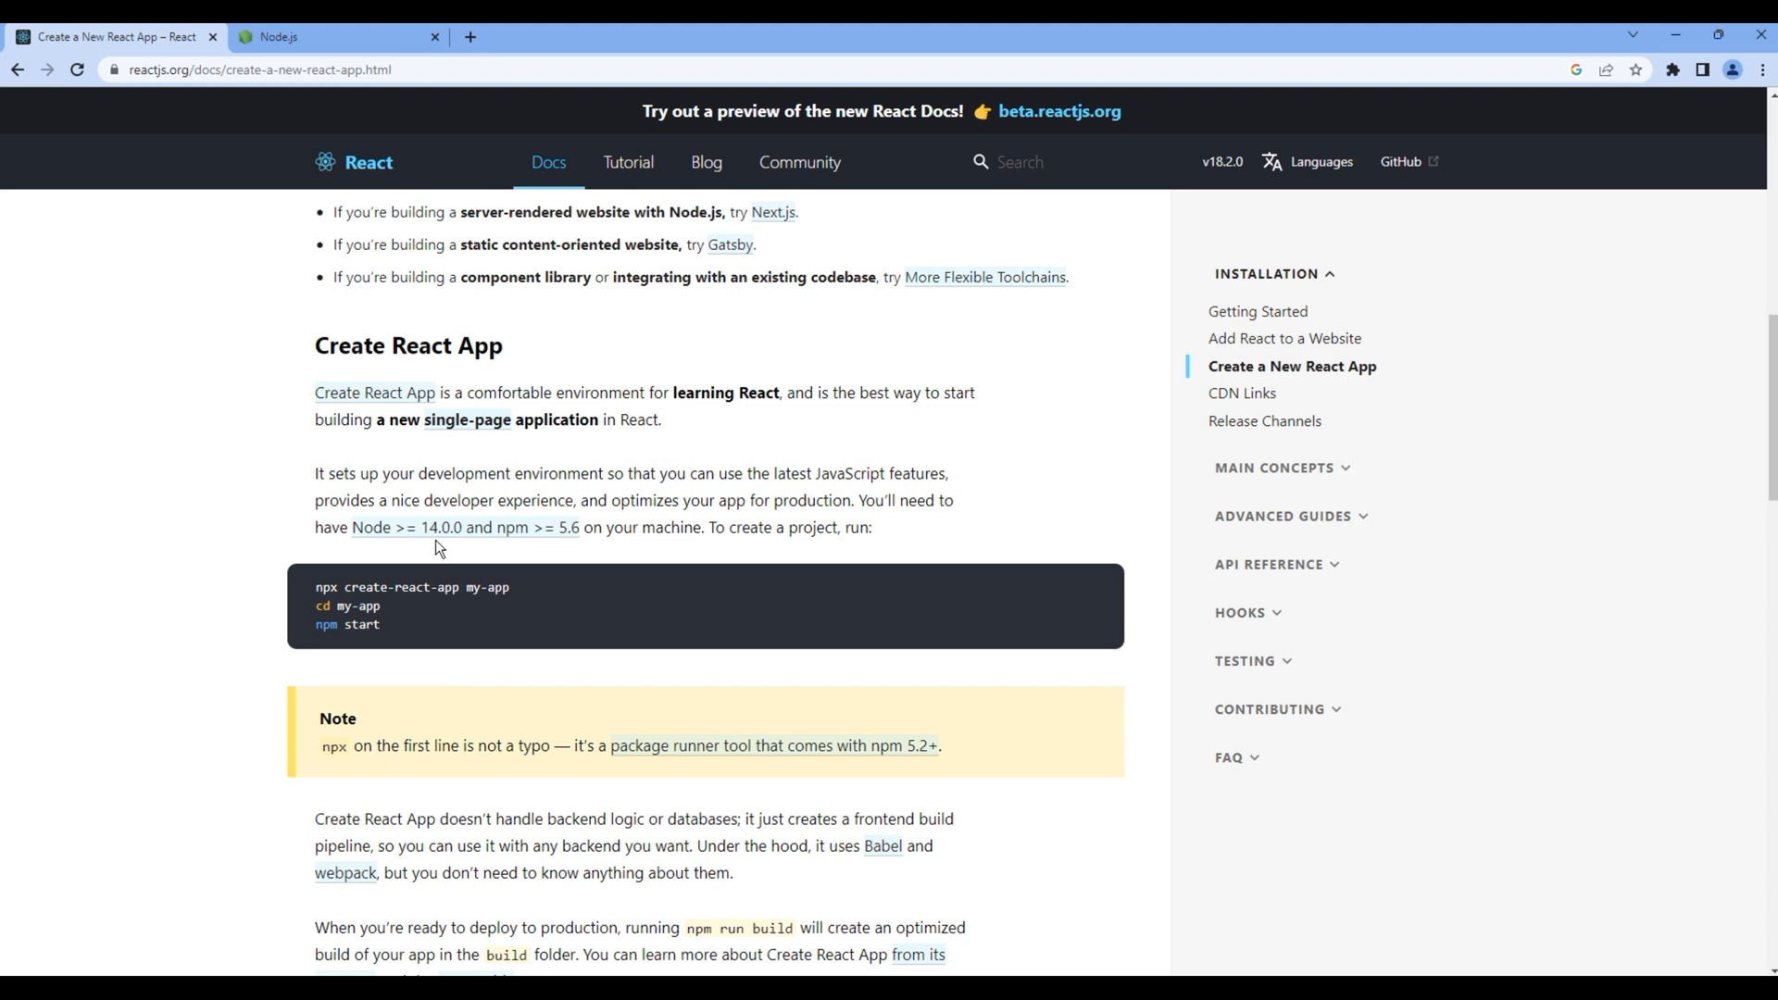
mouse_move(568, 561)
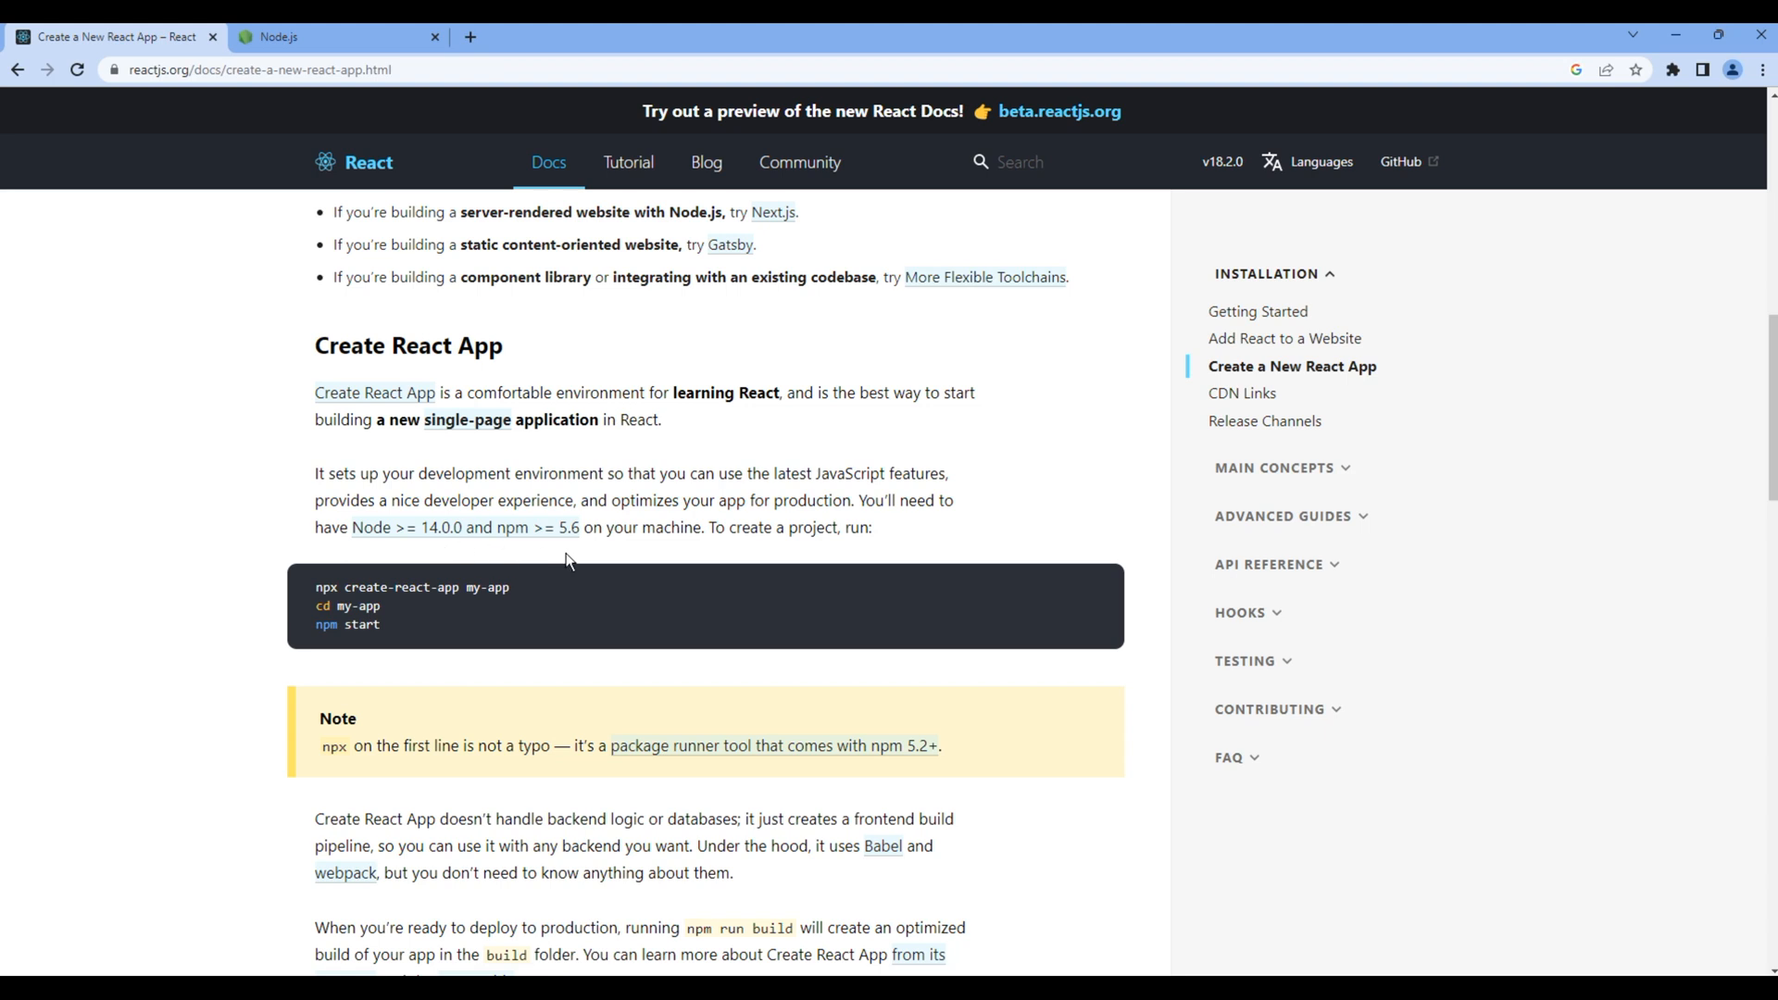
mouse_move(575, 552)
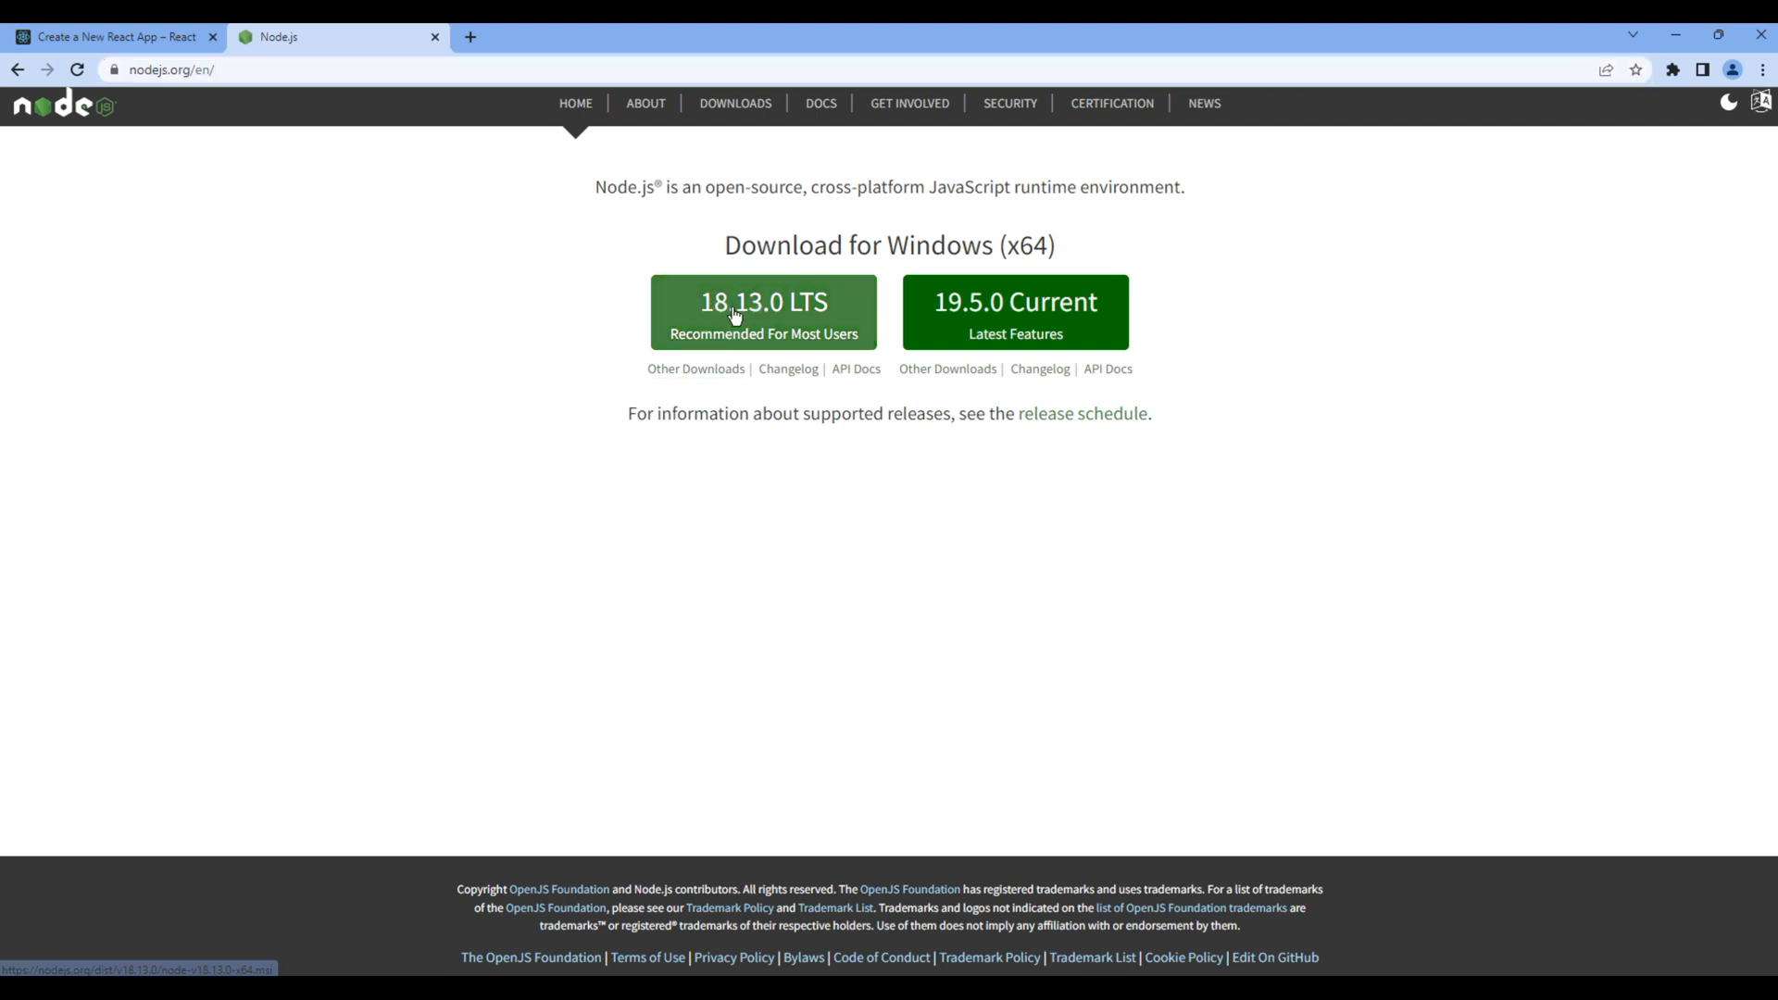
mouse_move(602, 340)
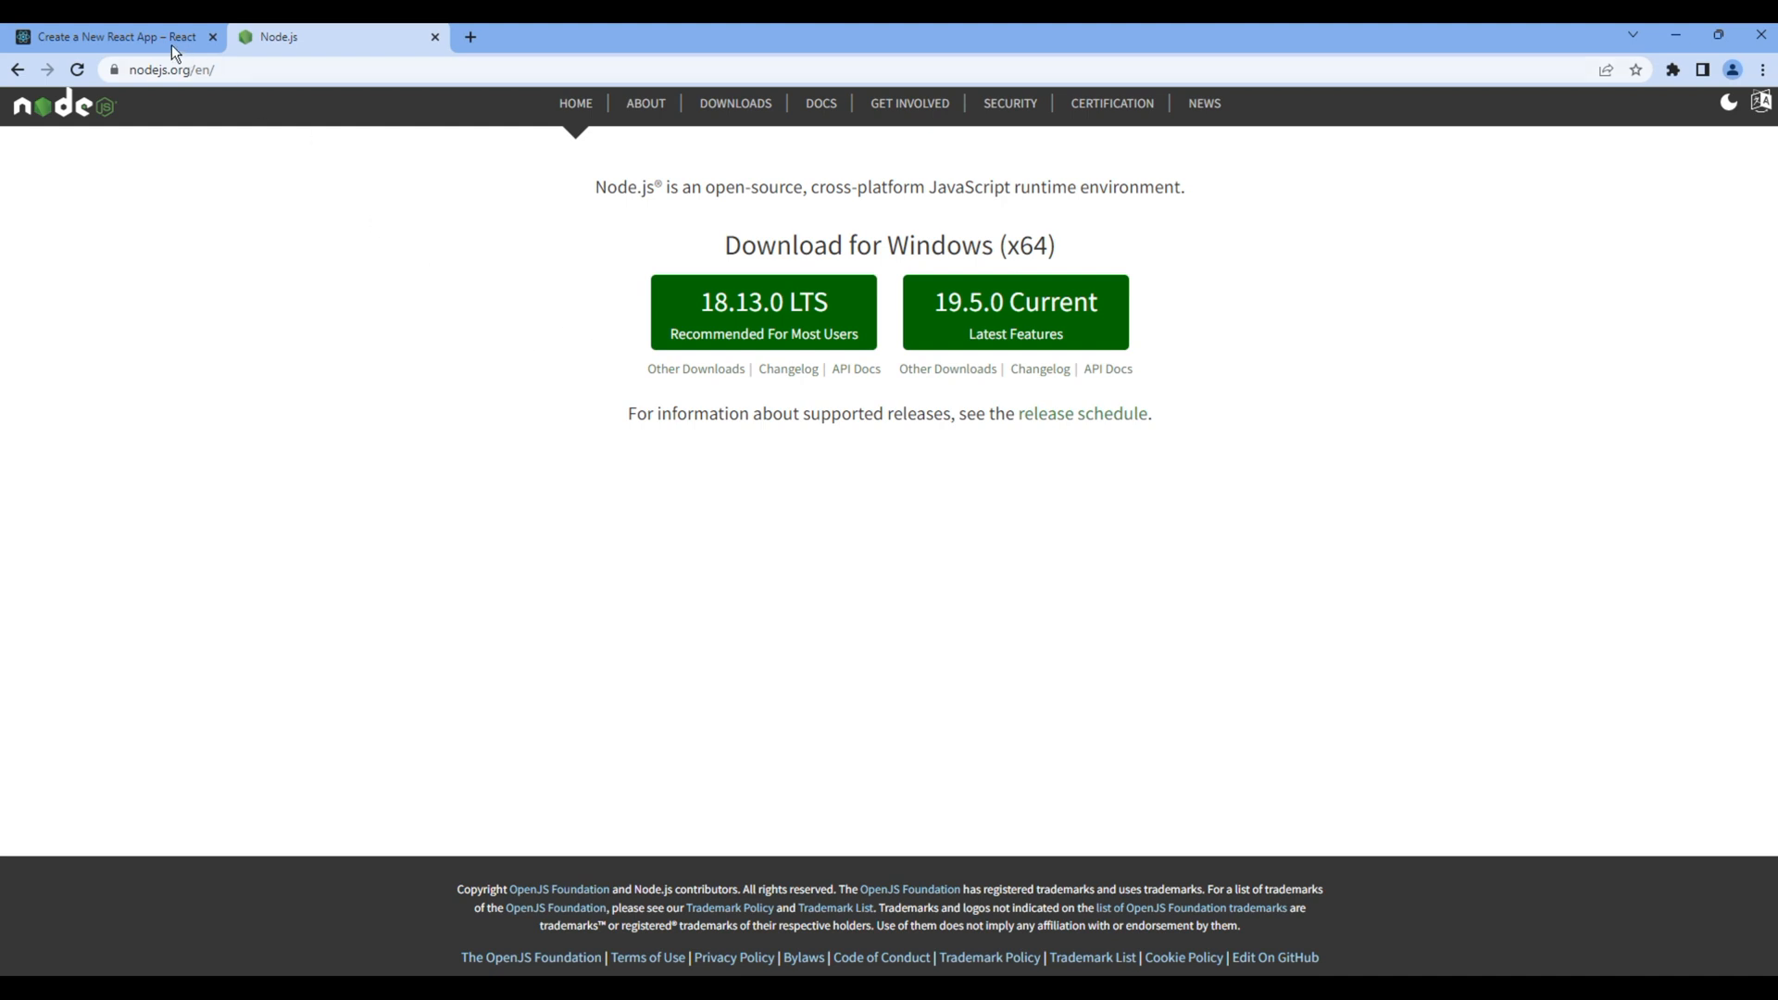
left_click(113, 37)
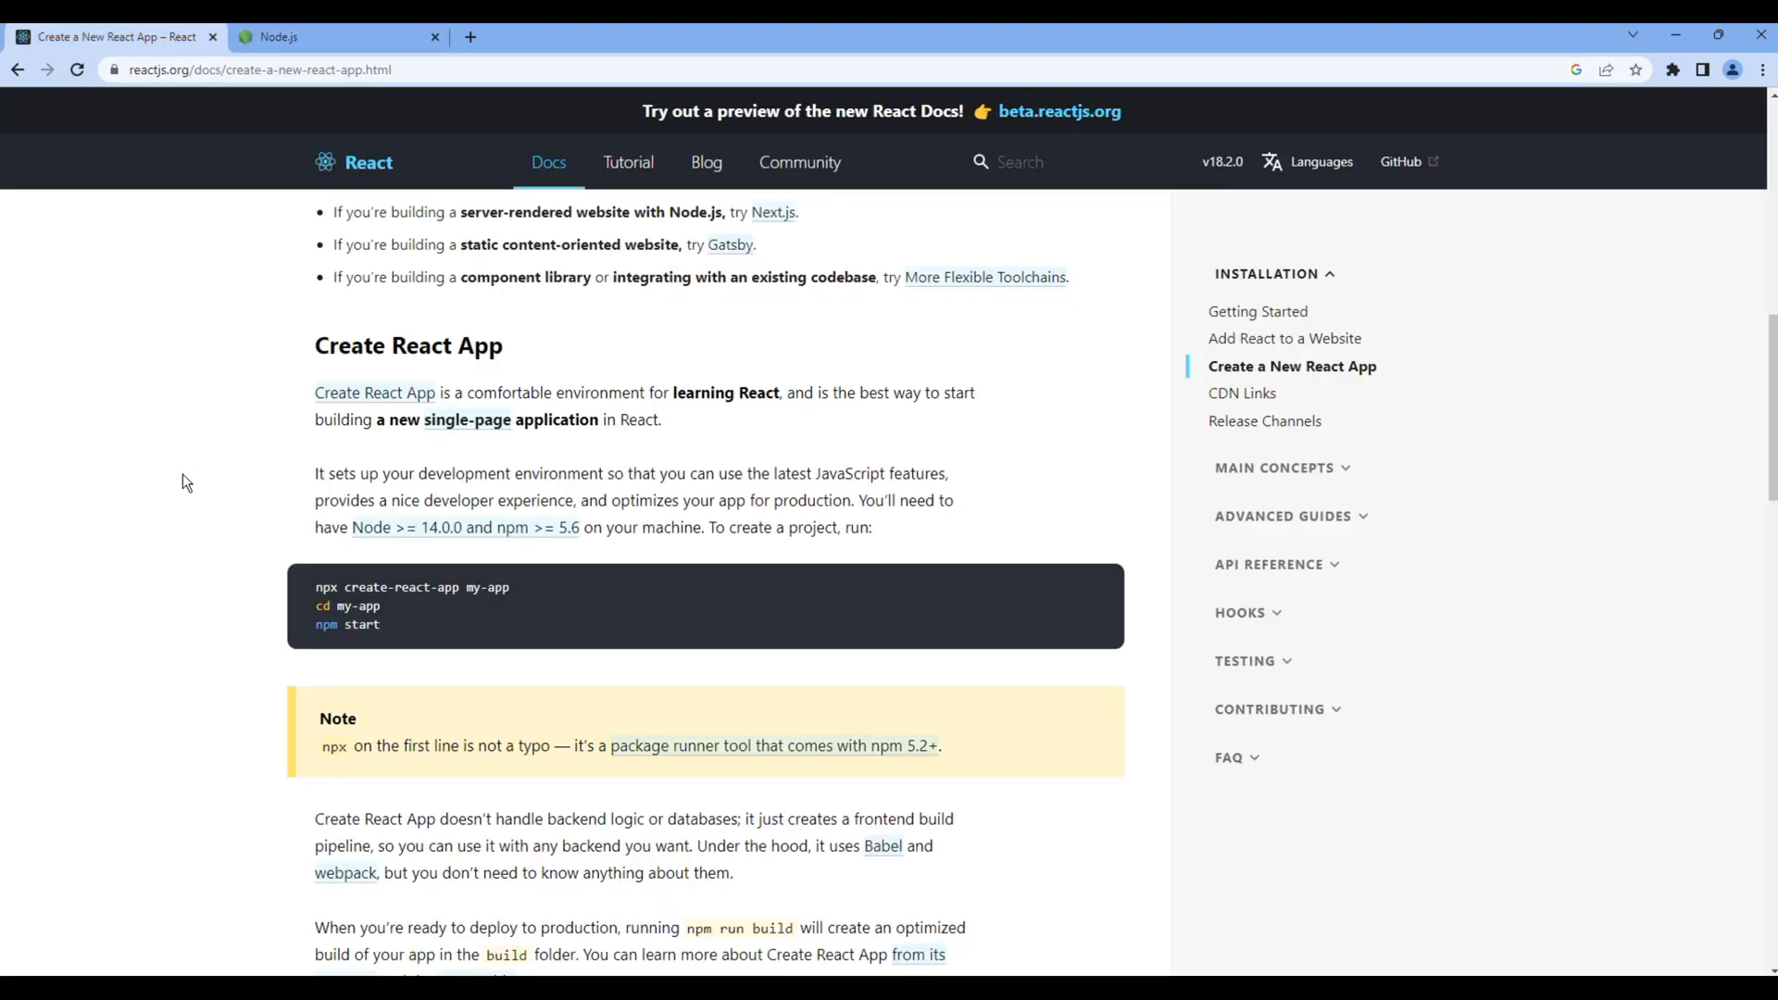
mouse_move(514, 600)
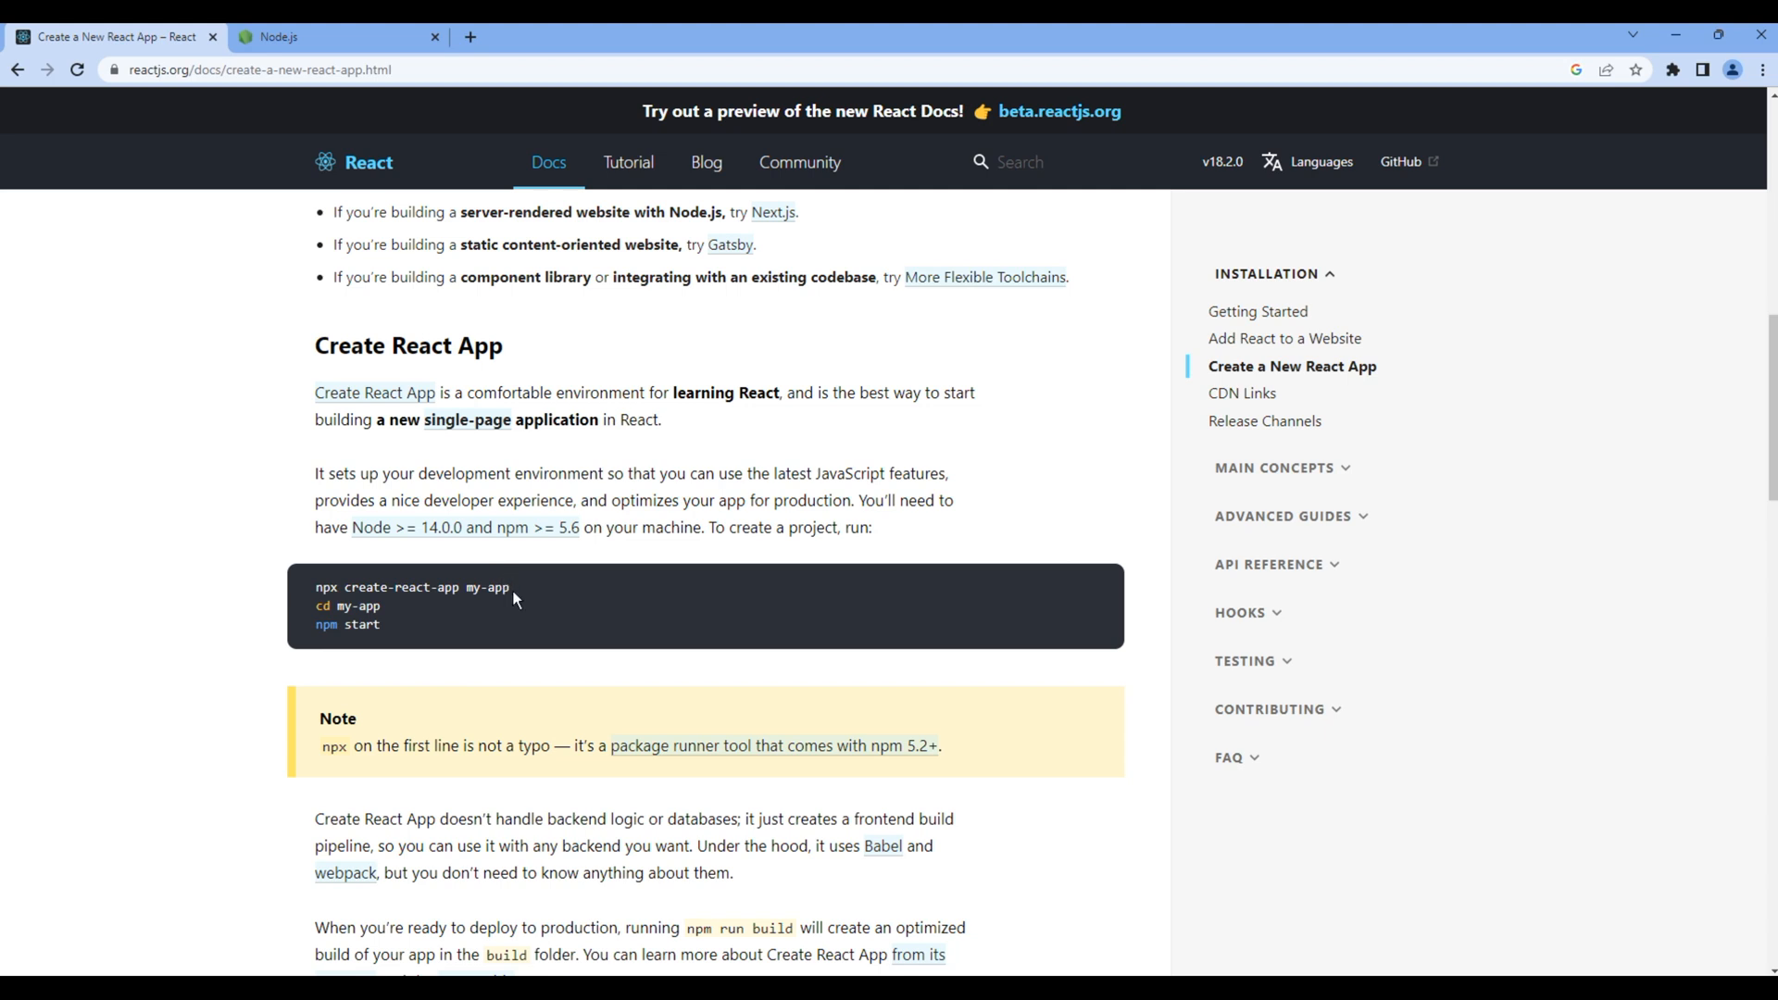
left_click_drag(318, 597, 513, 597)
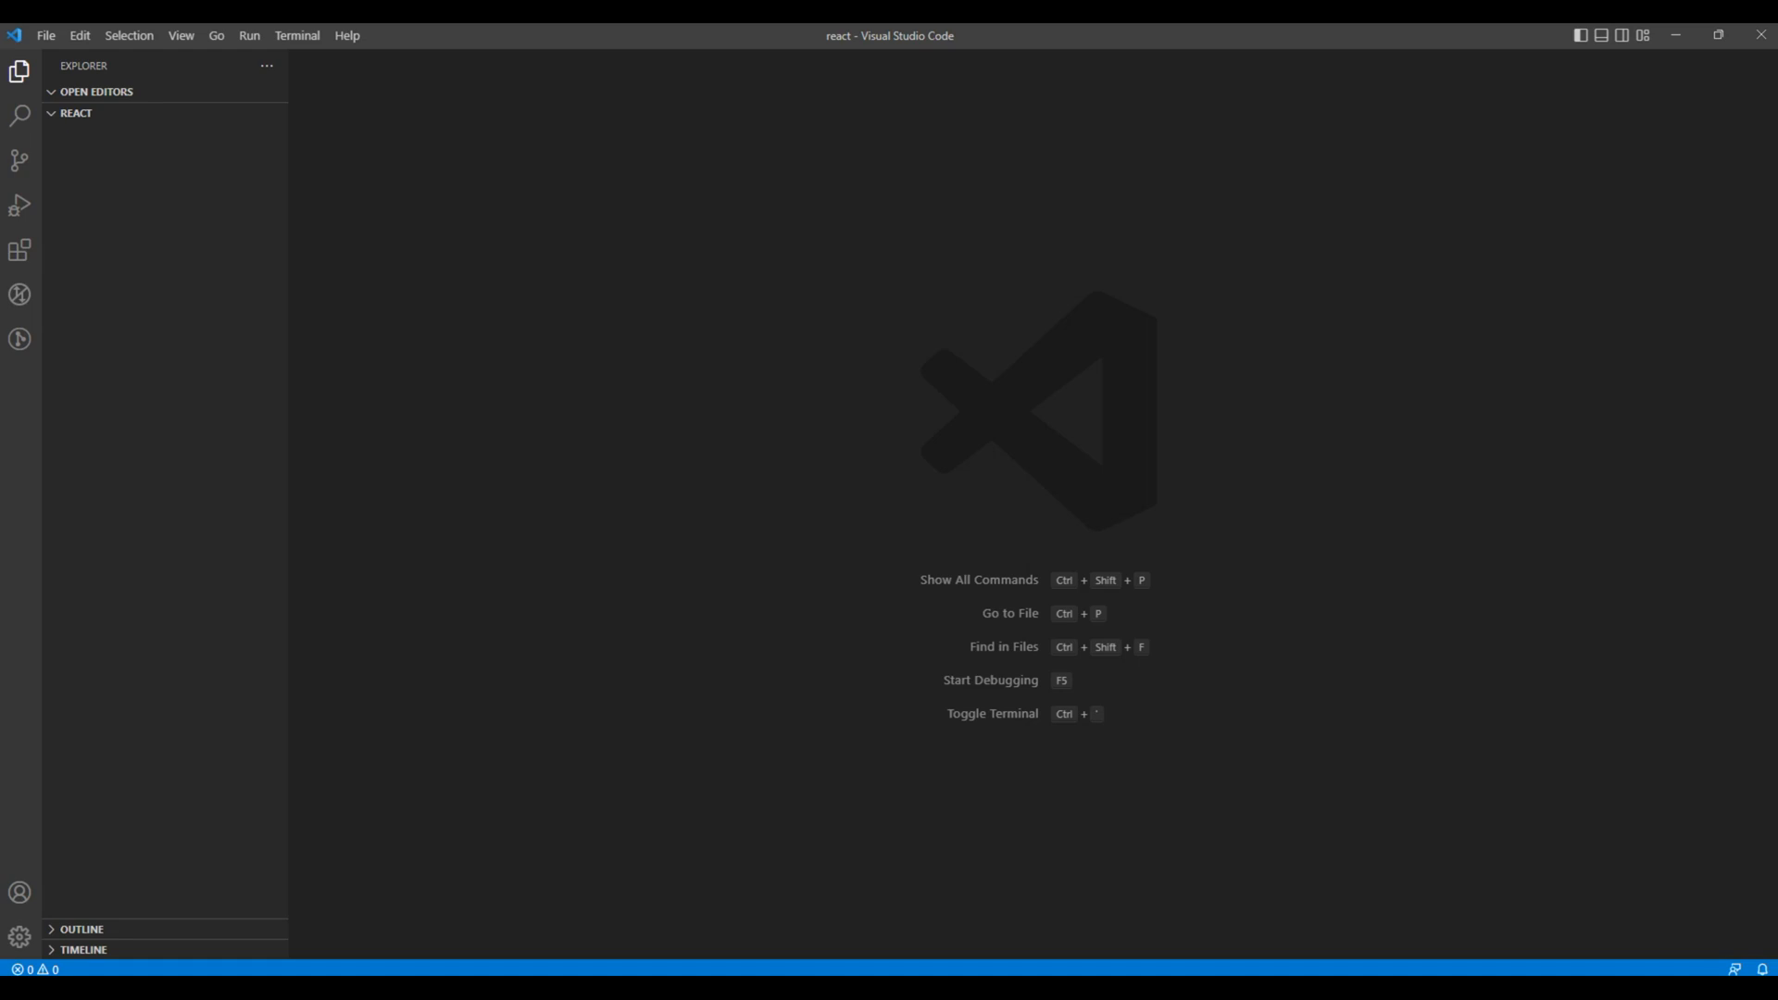
mouse_move(41, 113)
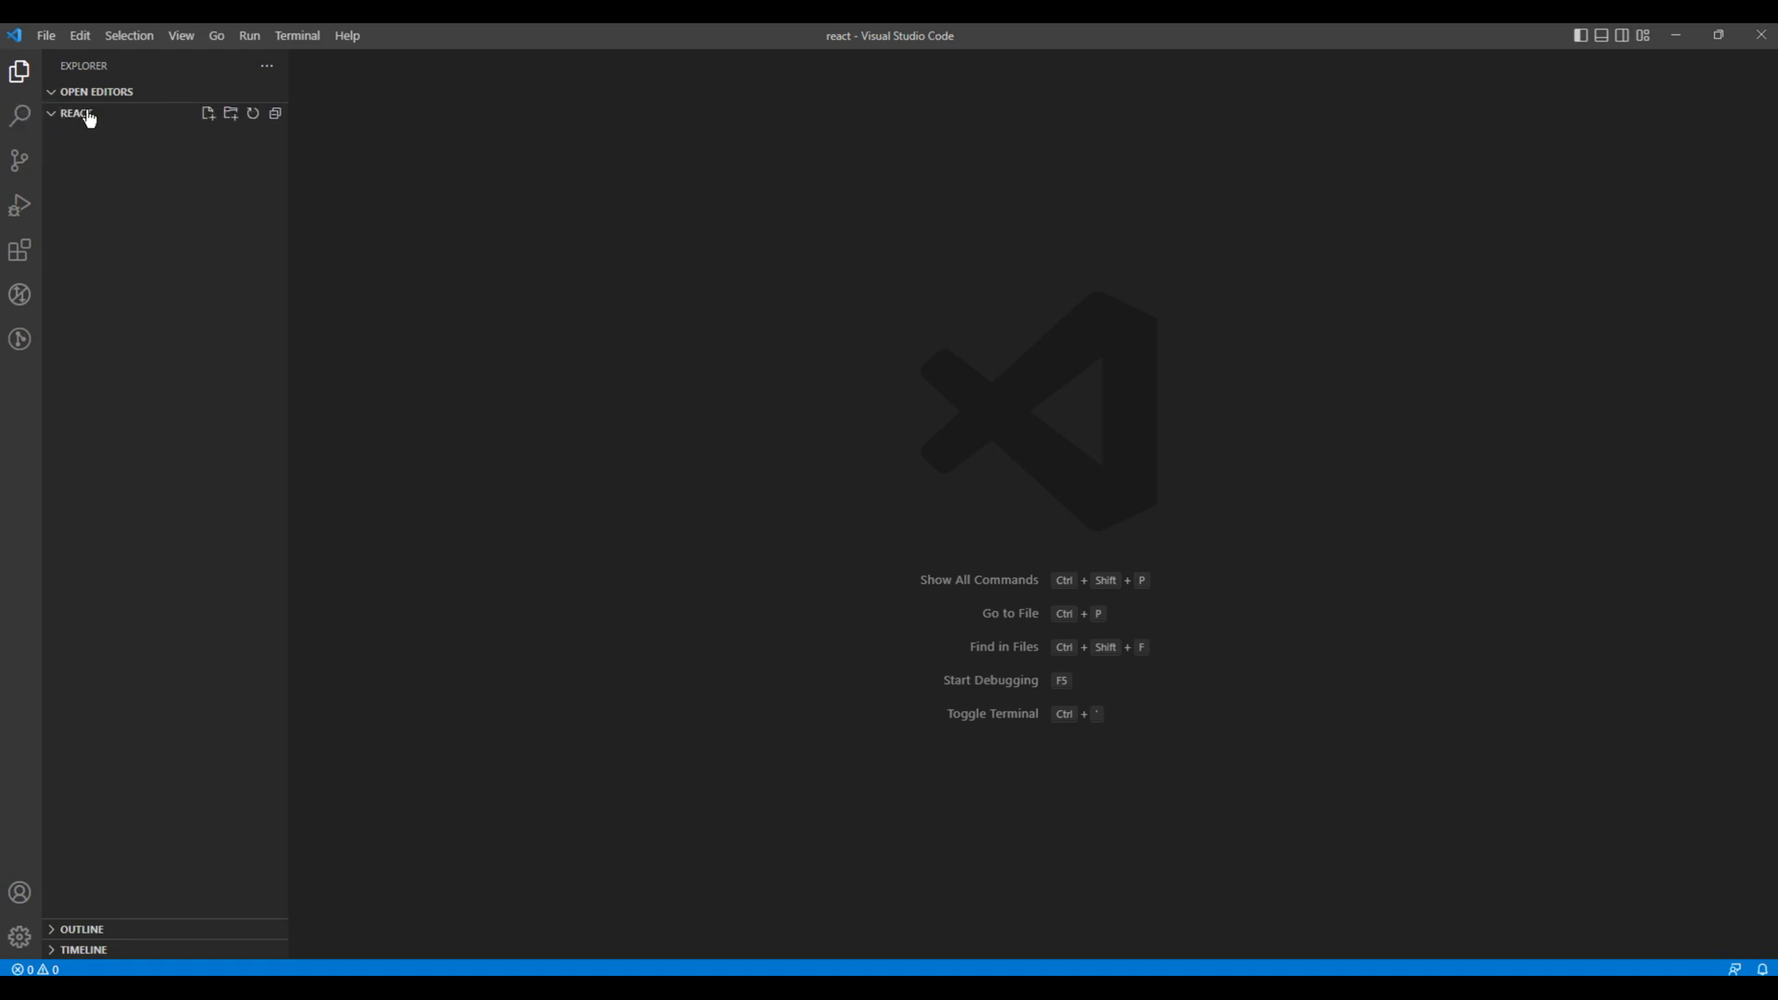
In a new integrated terminal, run npx create-react-app quick-start-to-react
left_click(181, 36)
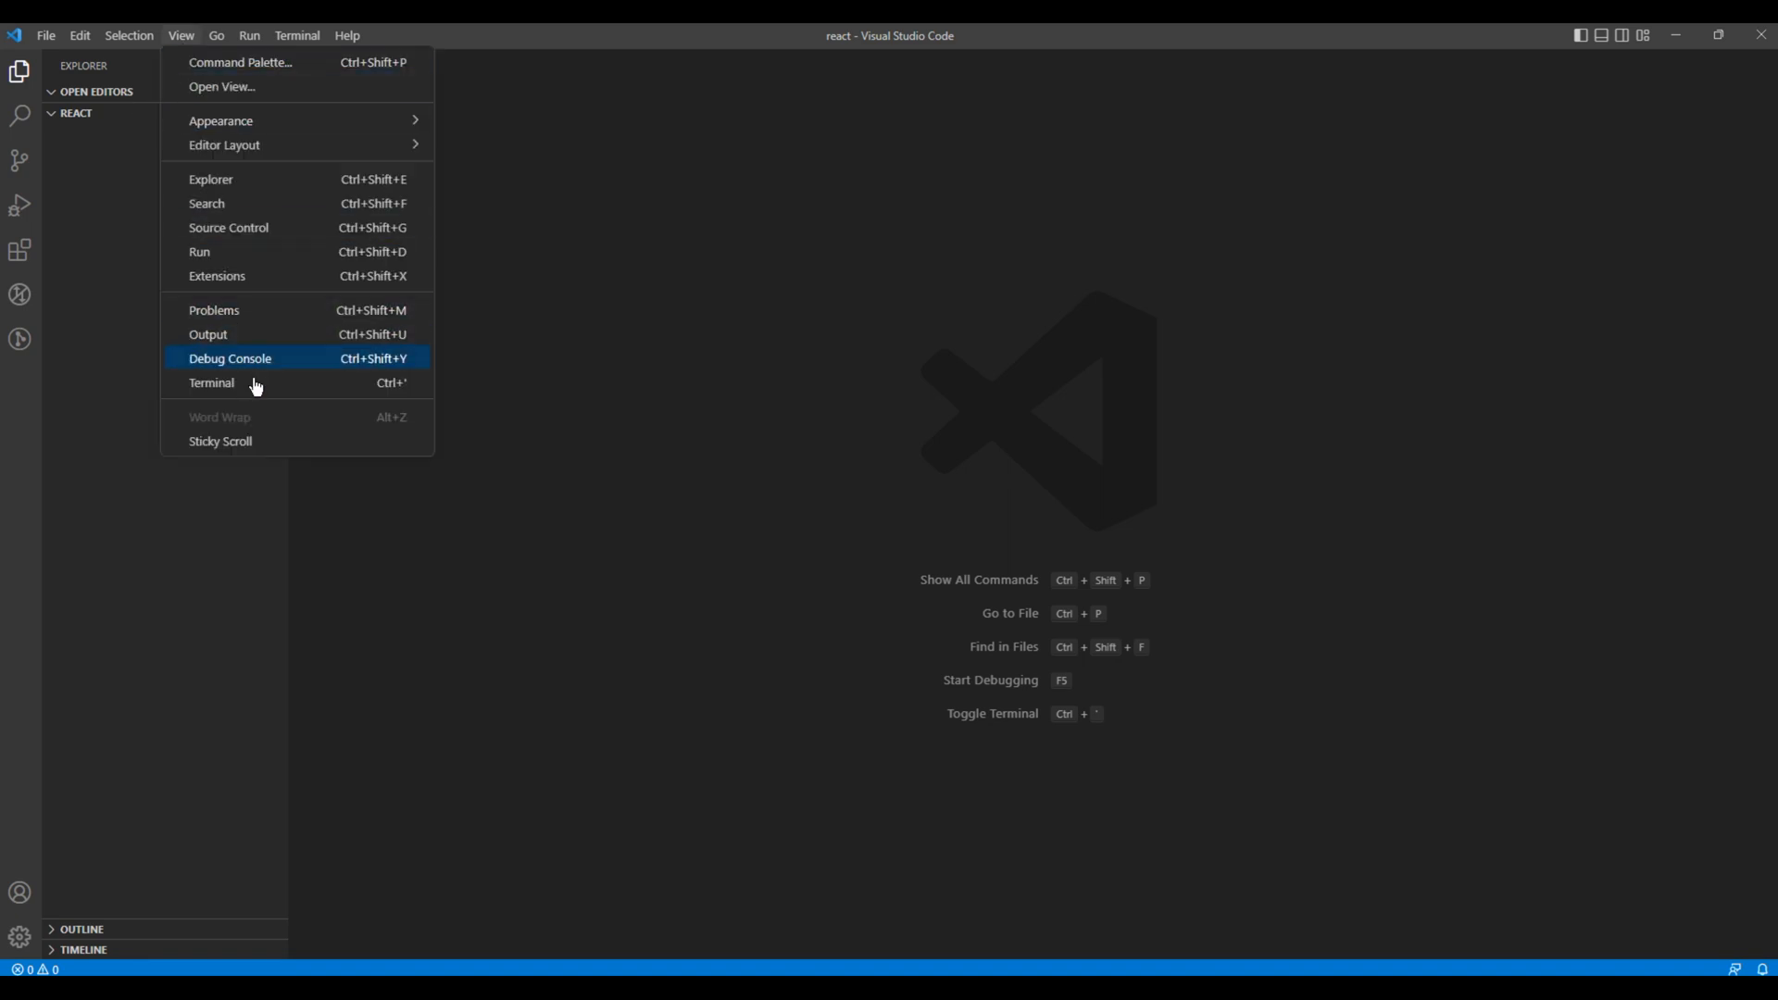
left_click(211, 382)
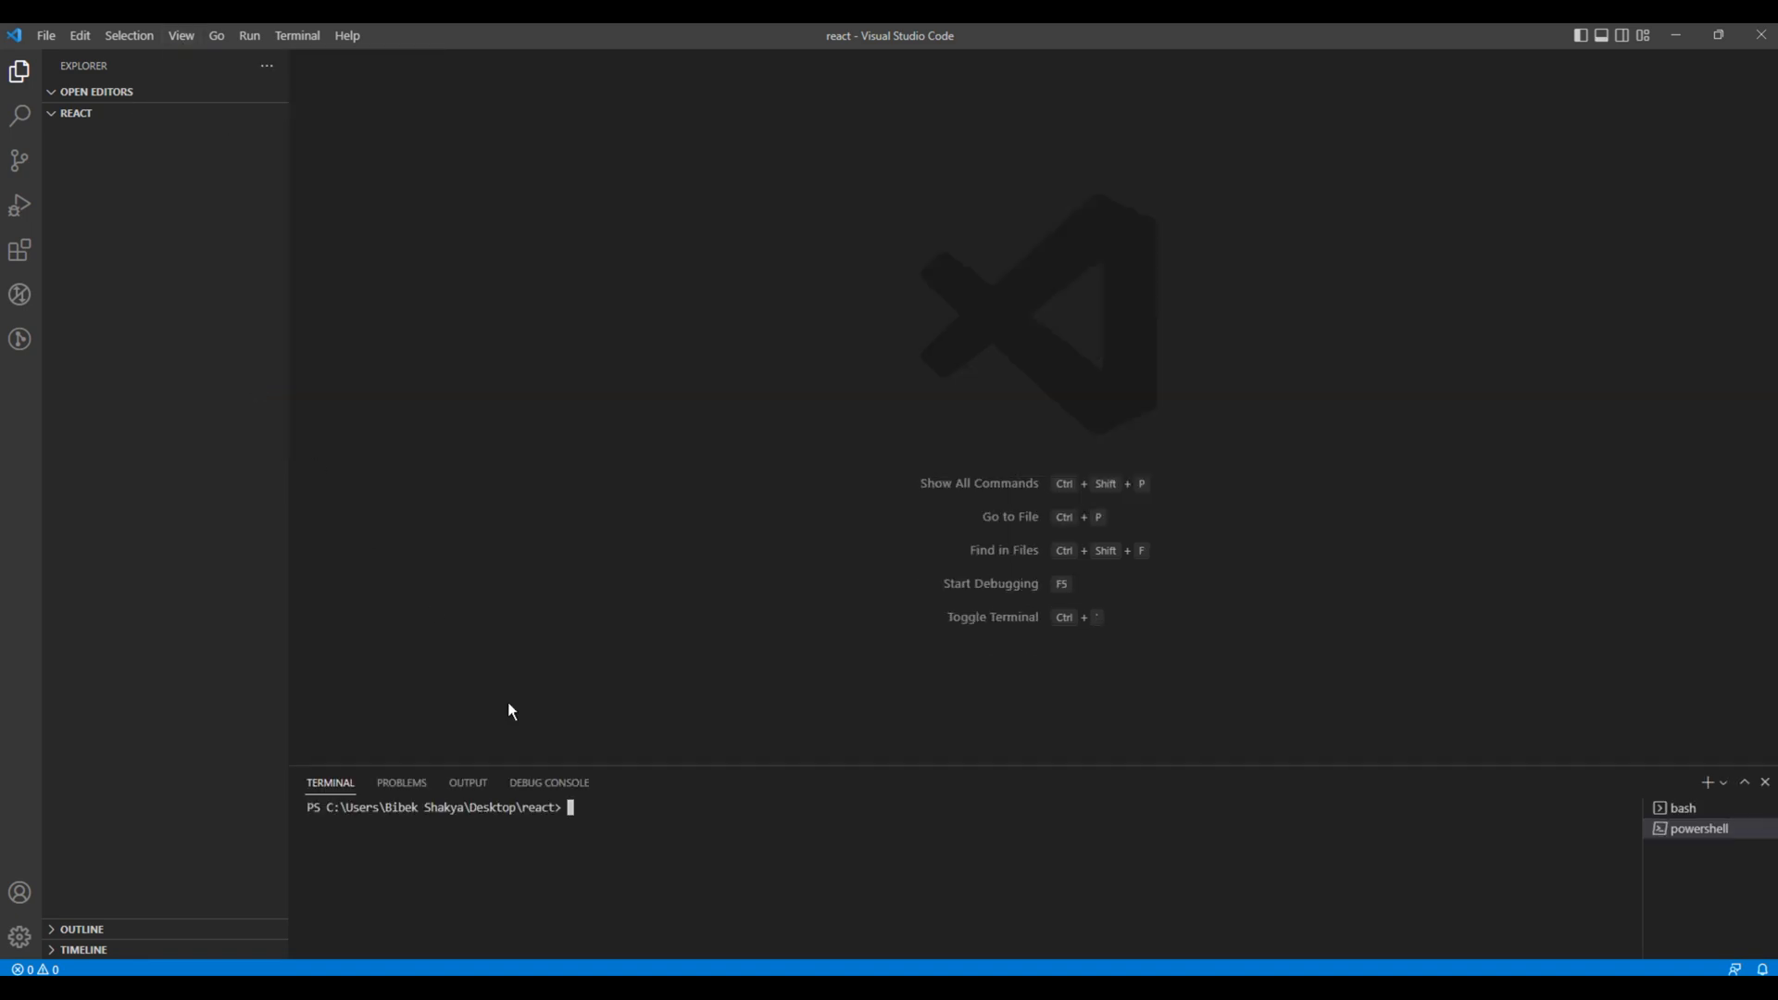
type("npx create-react-app my-app")
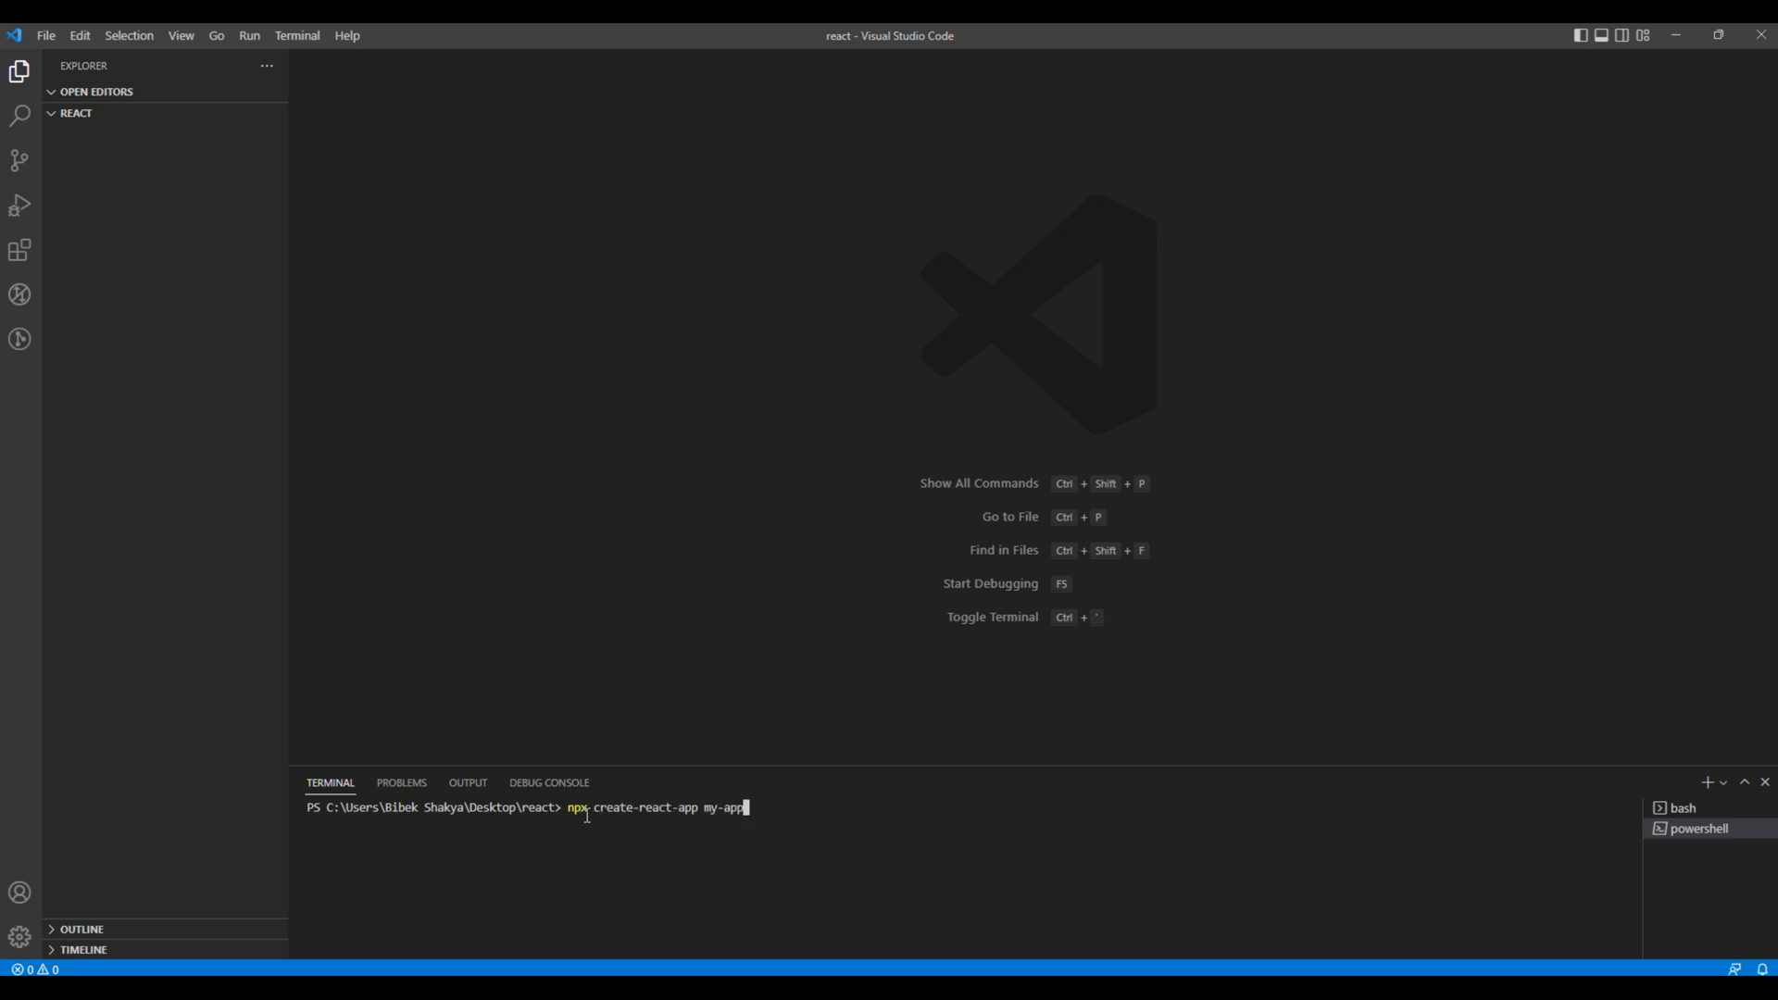
mouse_move(721, 839)
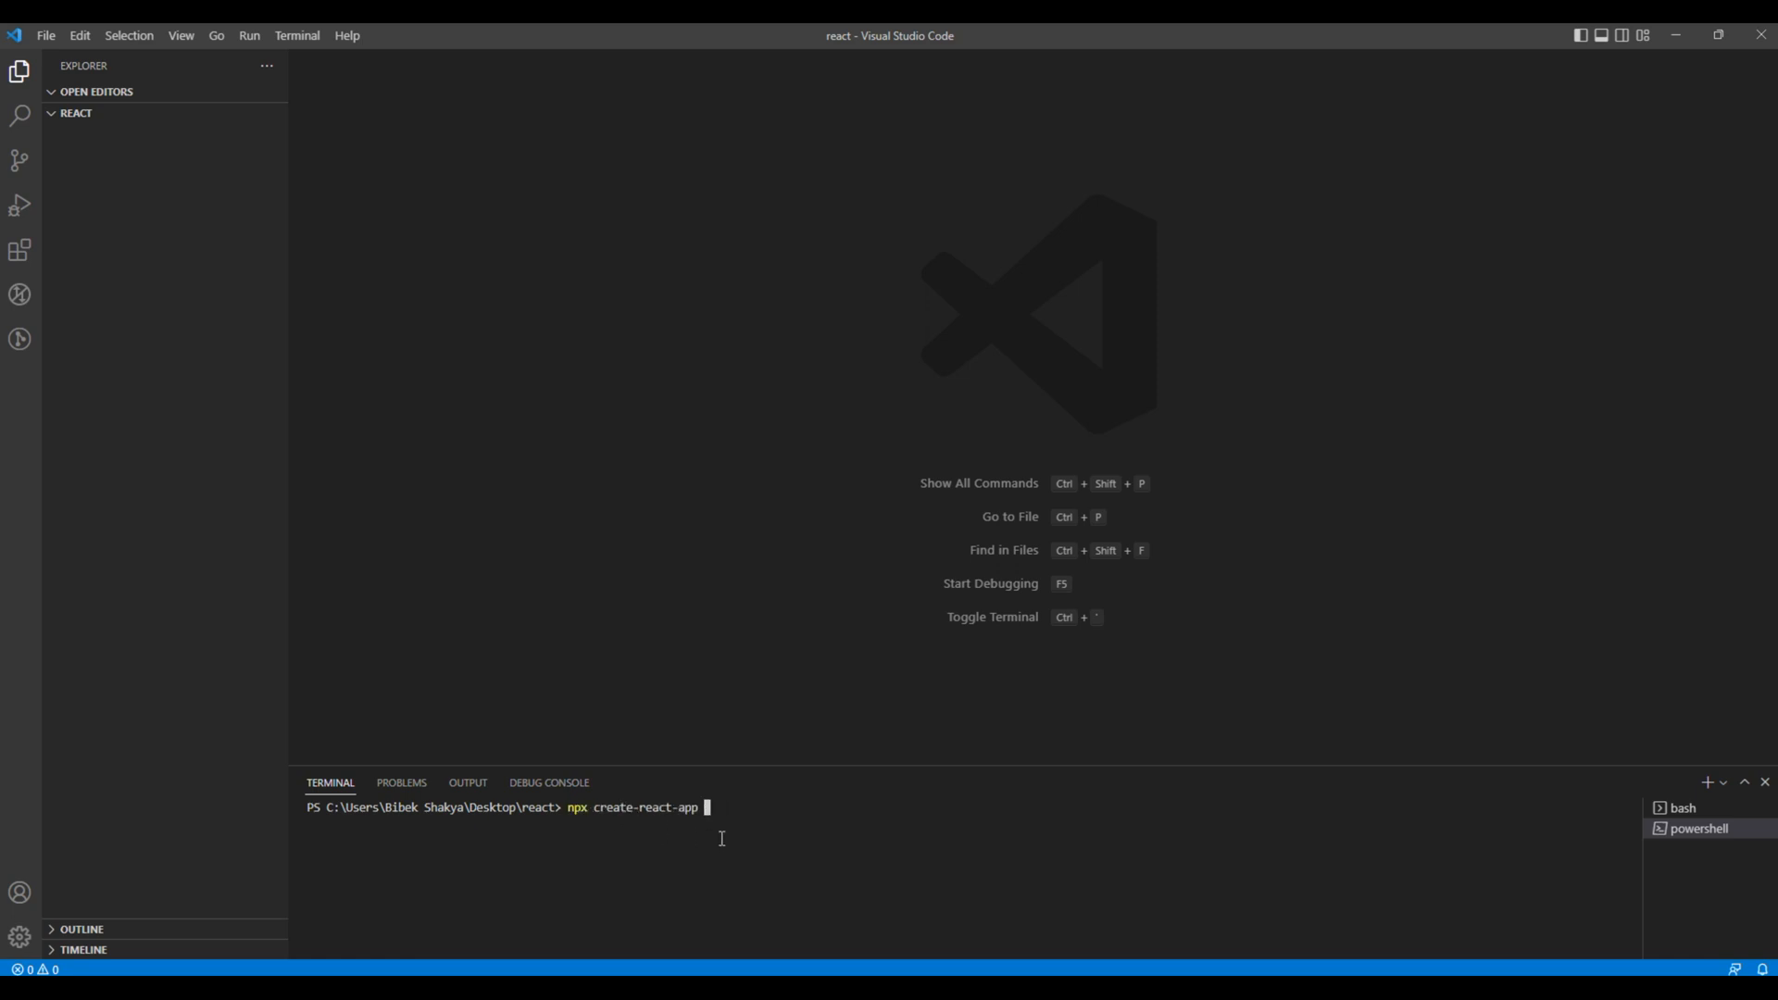
type("quick")
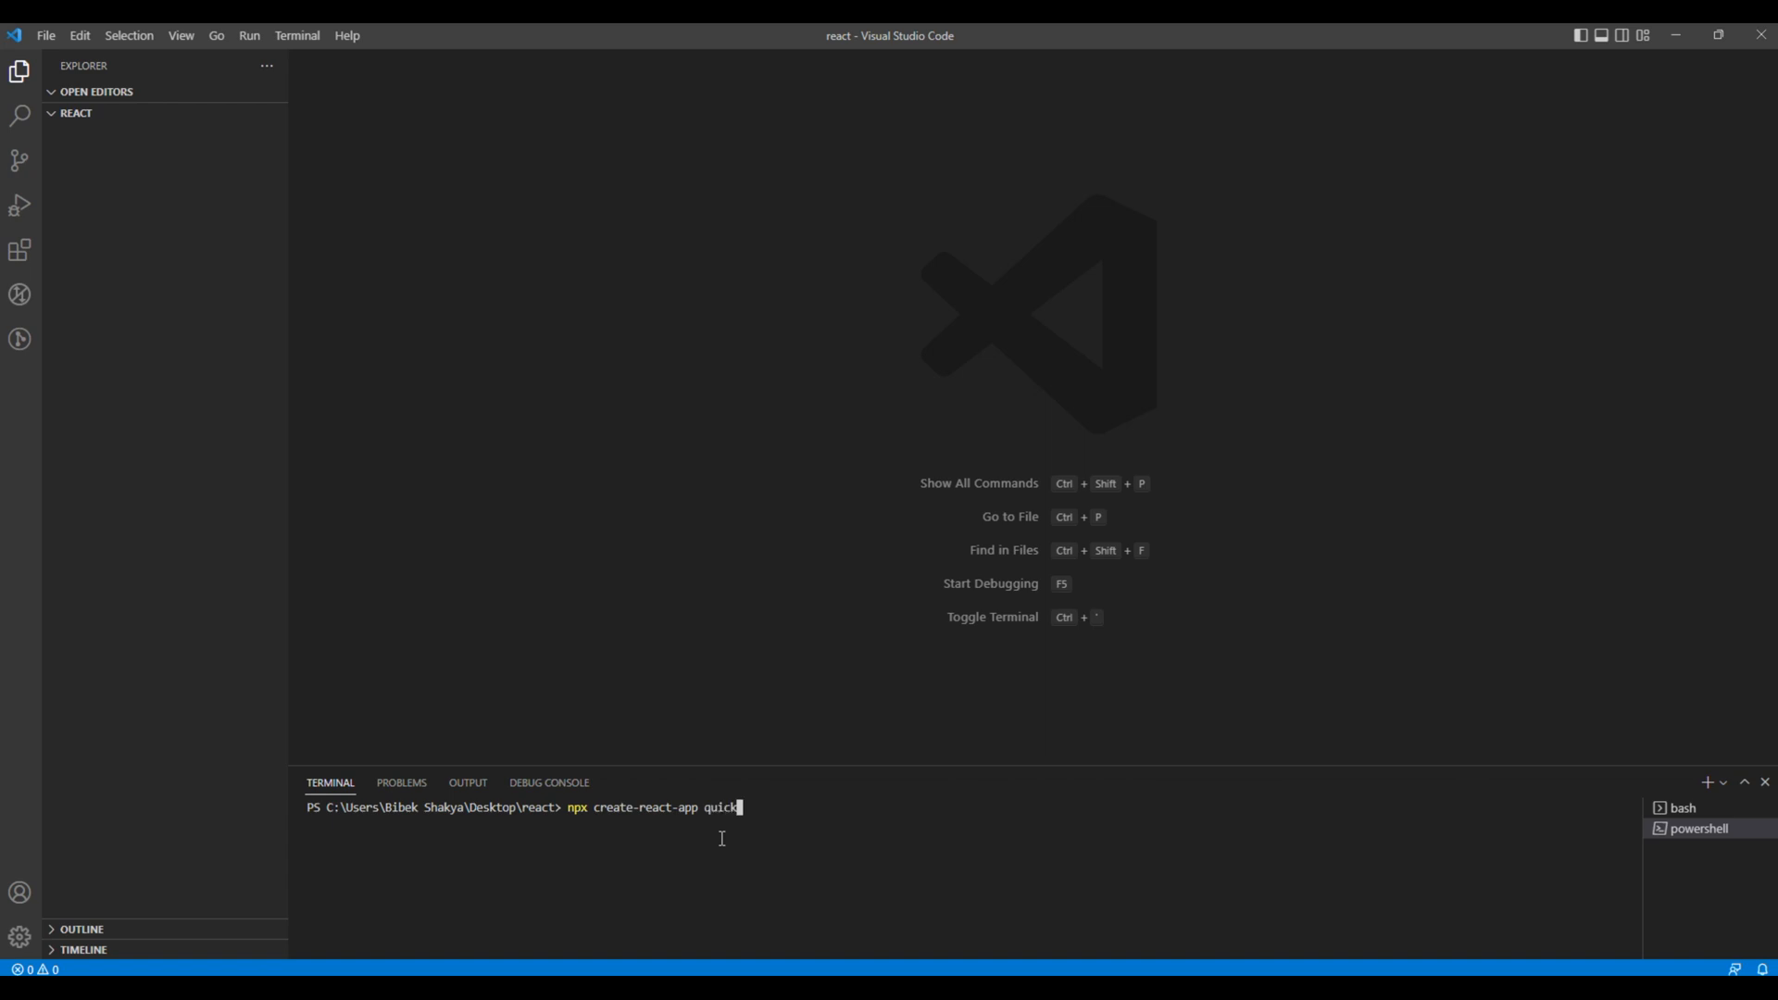
type("-start-")
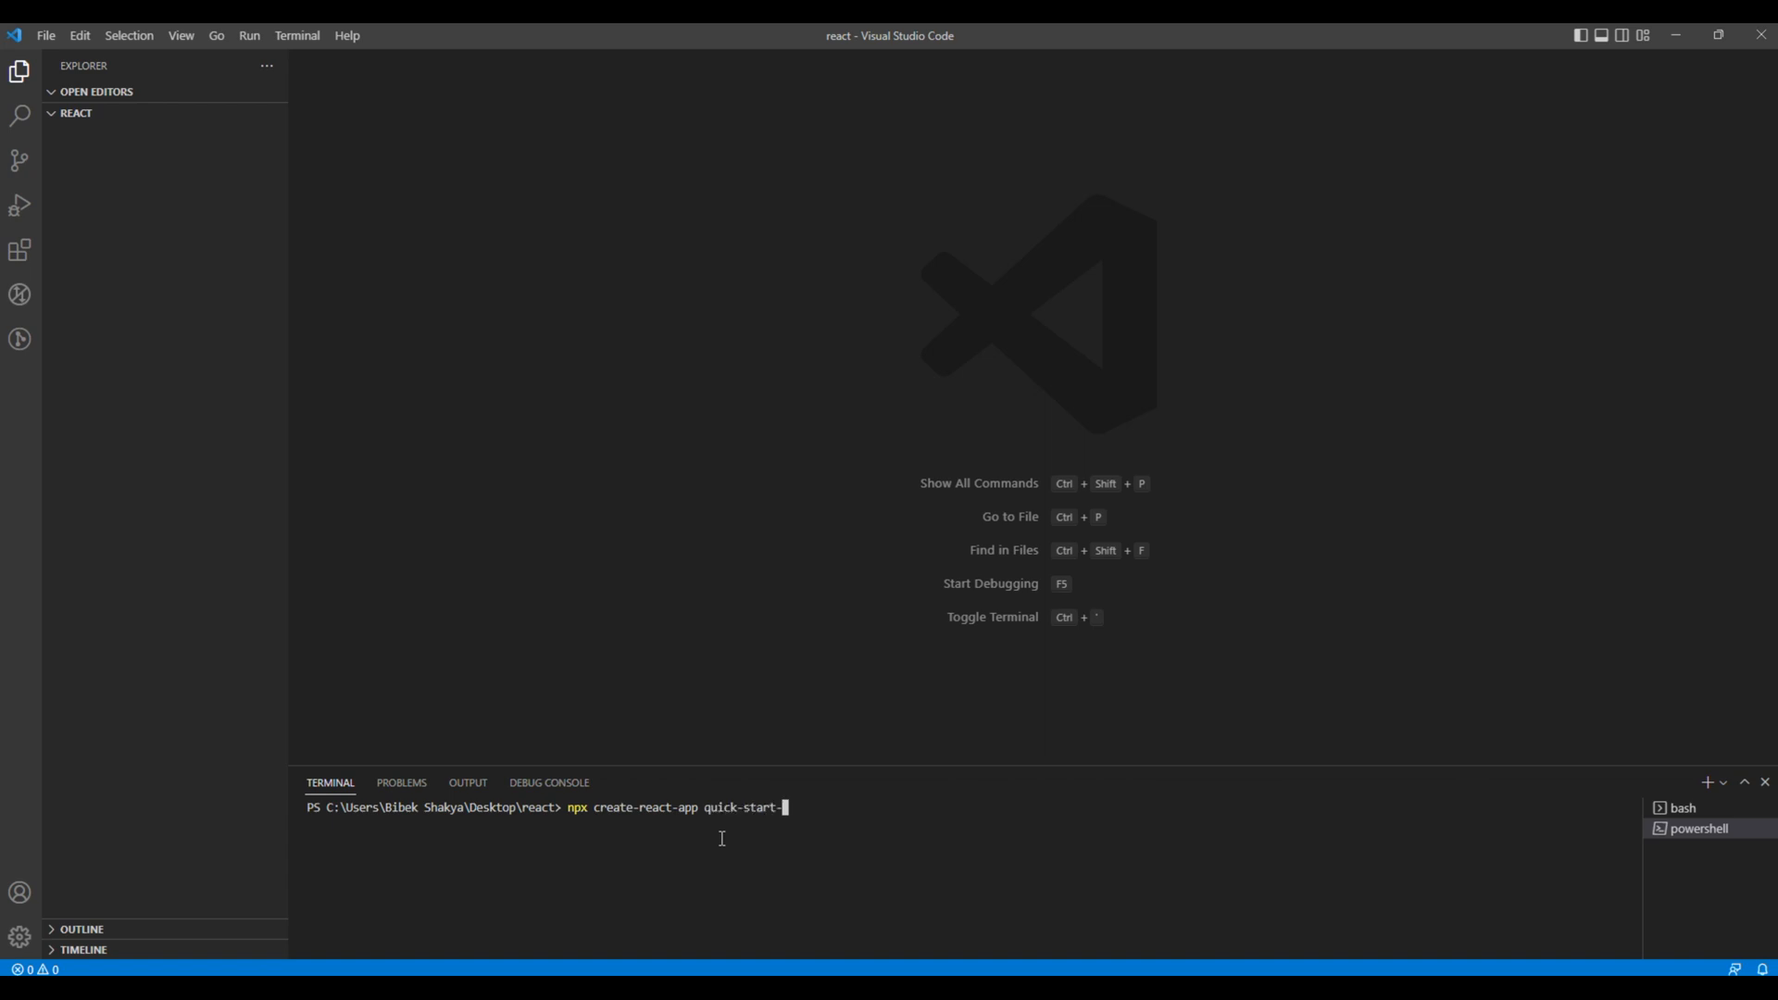
type("-to-react")
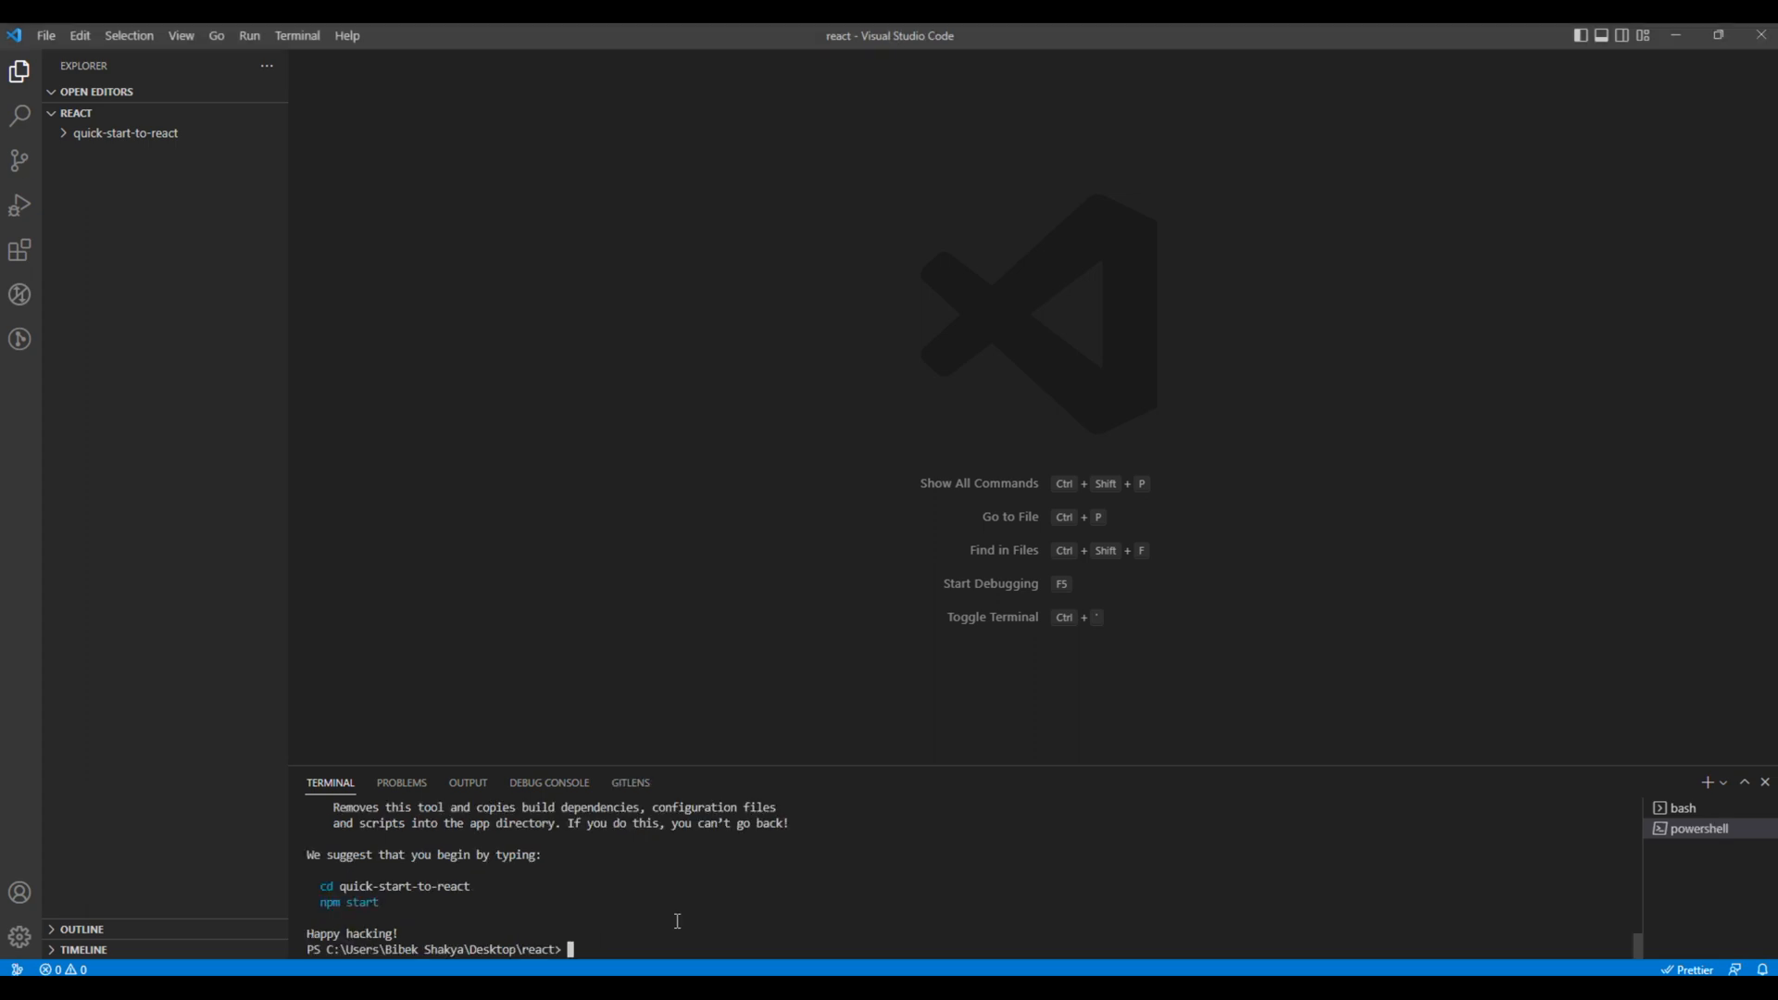
Change into quick-start-to-react in the terminal and start the dev server with npm start
double_click(404, 885)
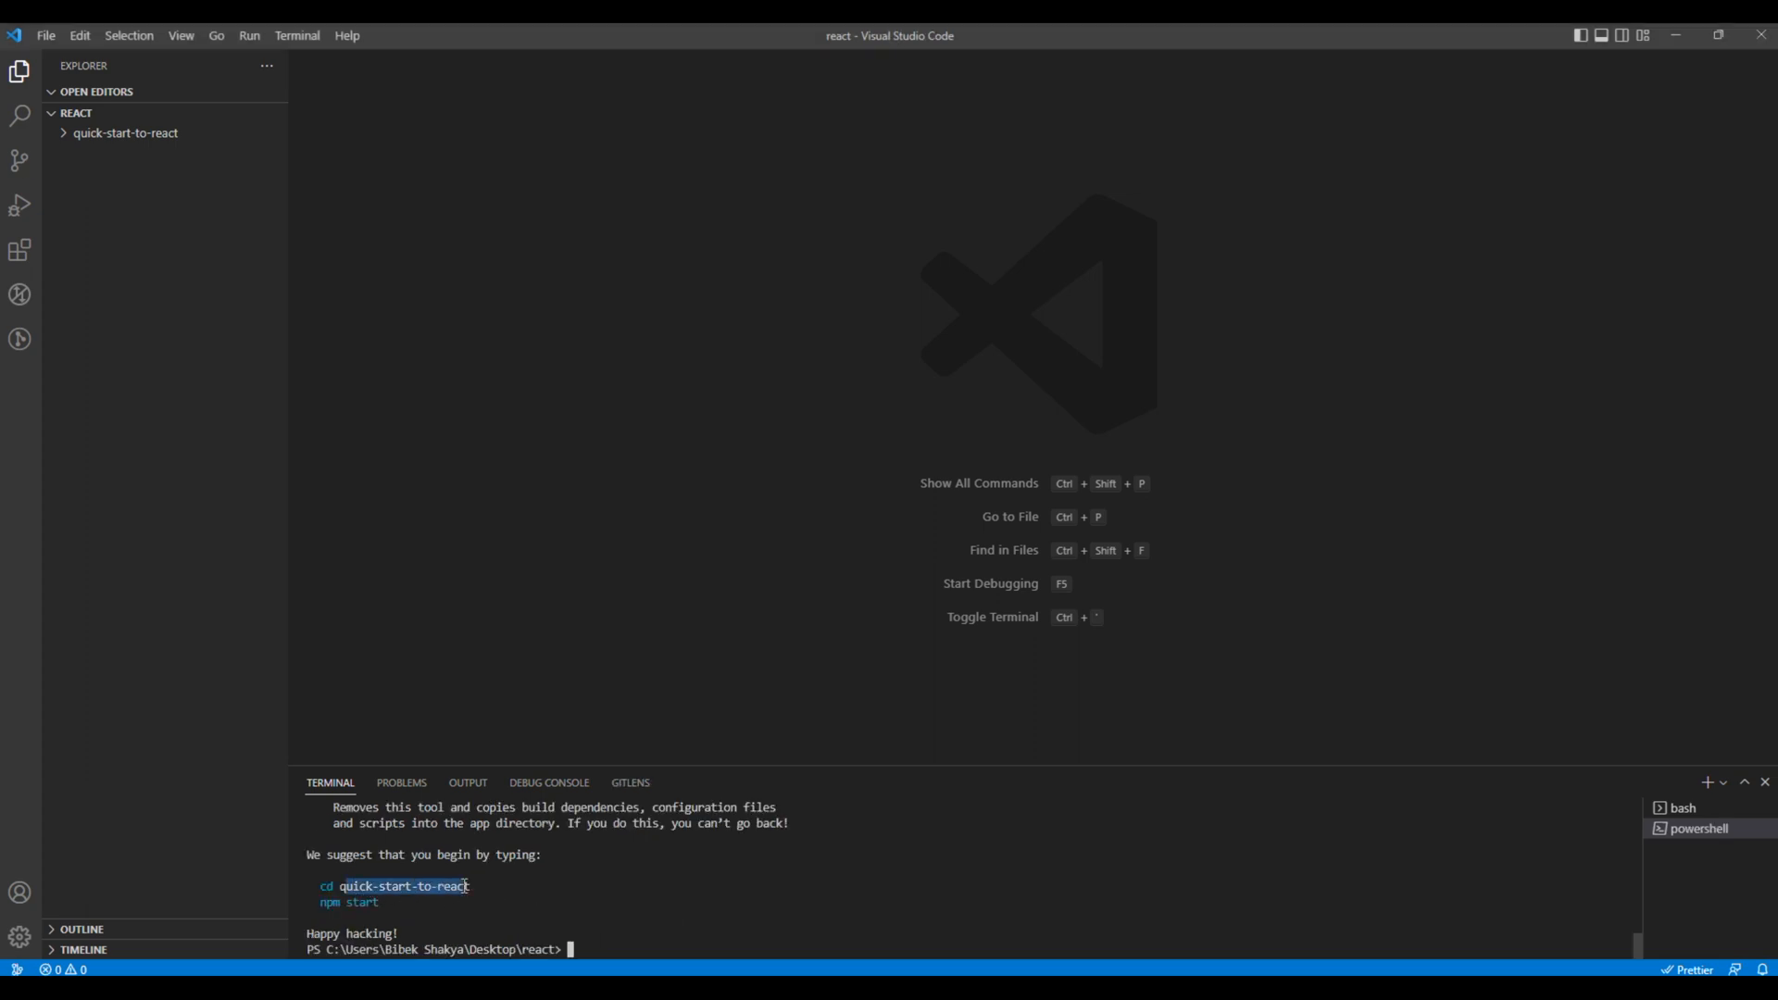
left_click(125, 132)
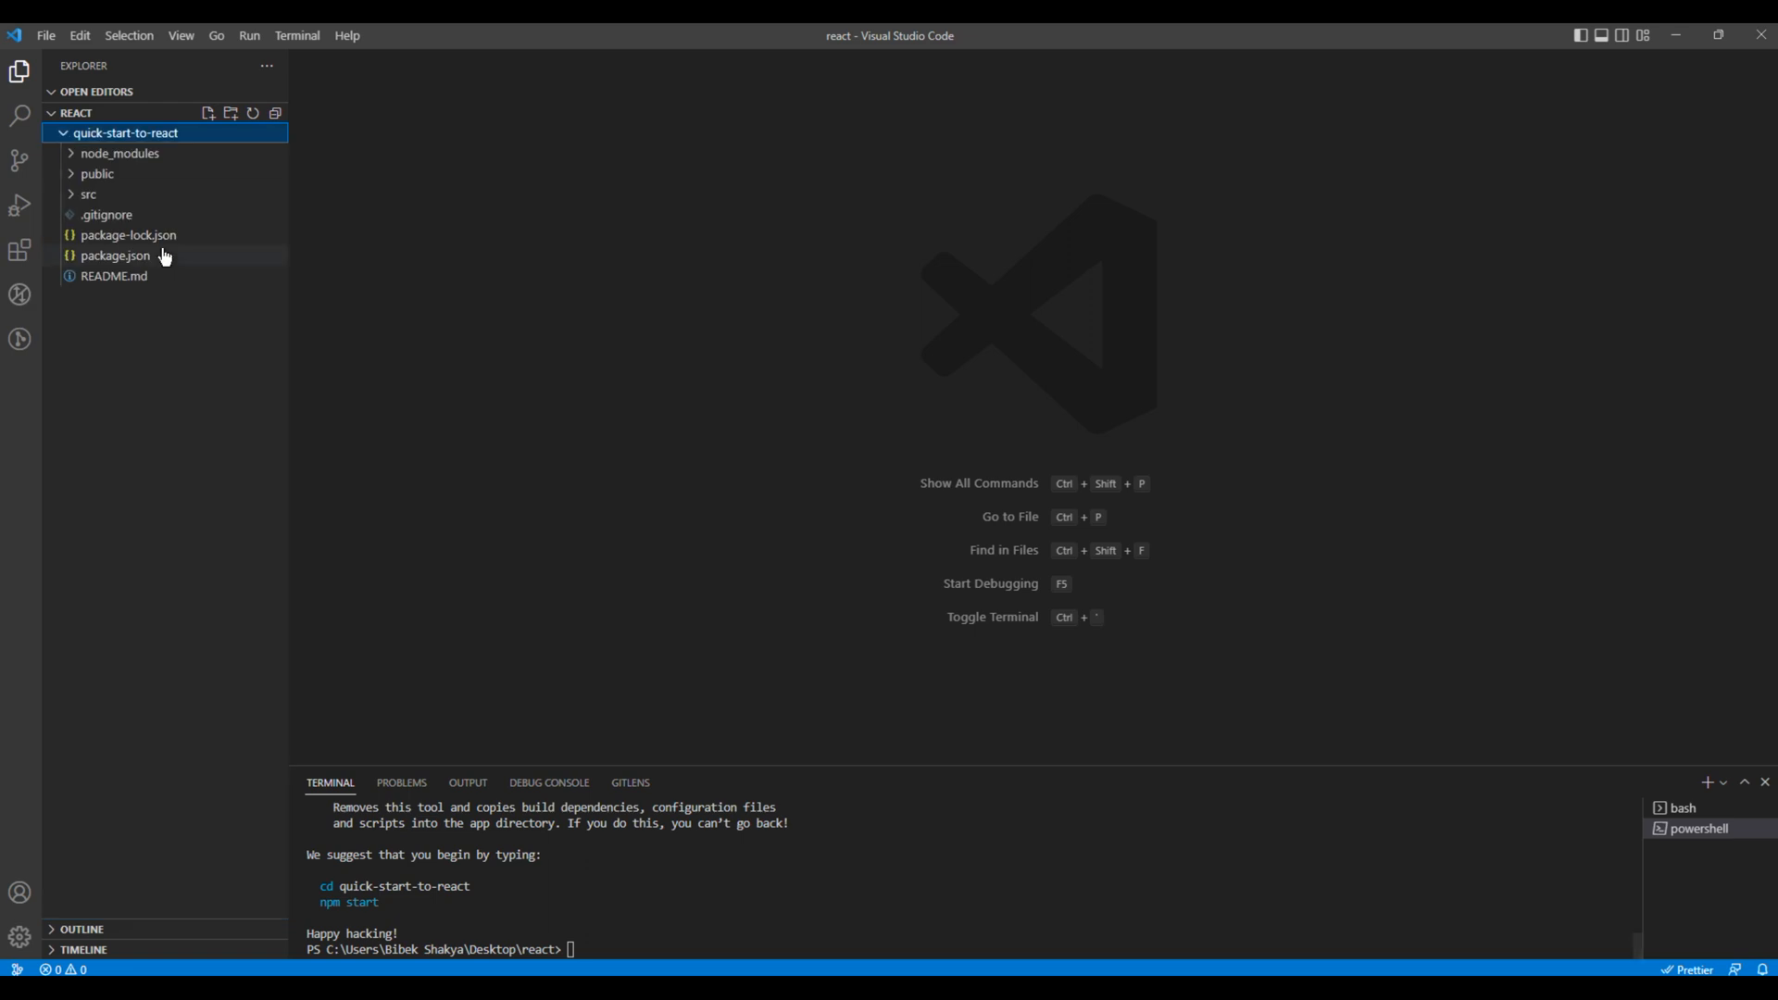
left_click(631, 949)
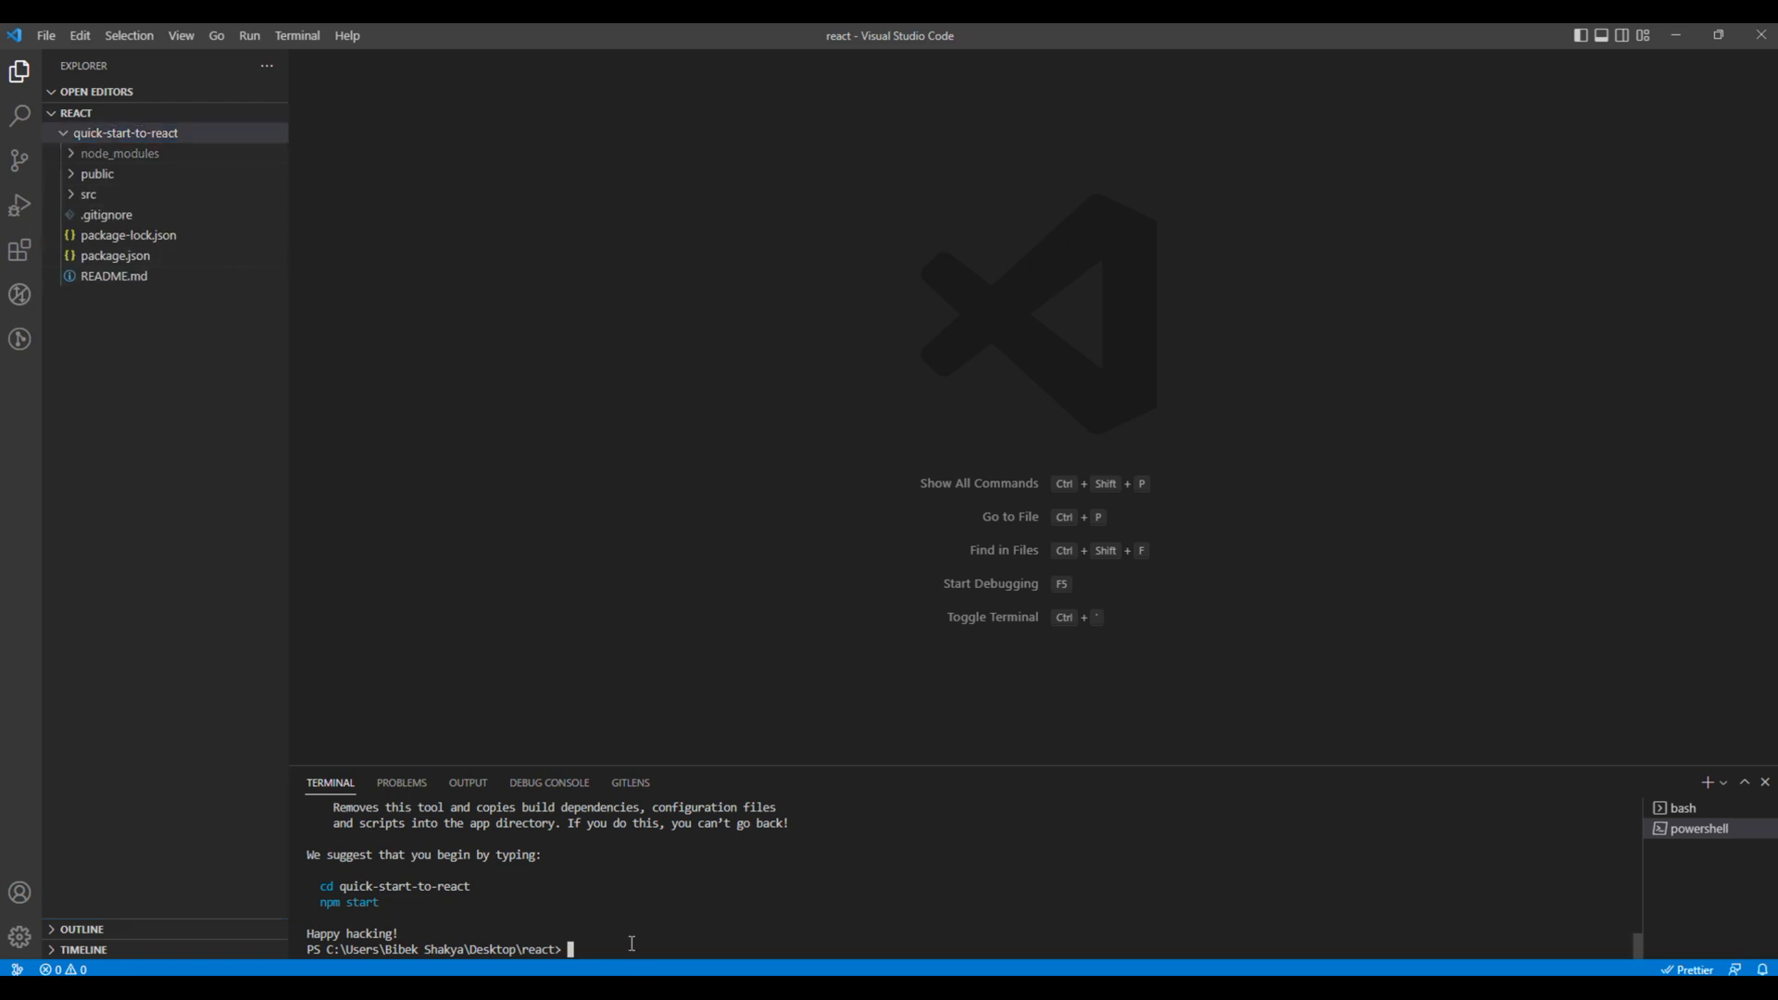
type("cd quic")
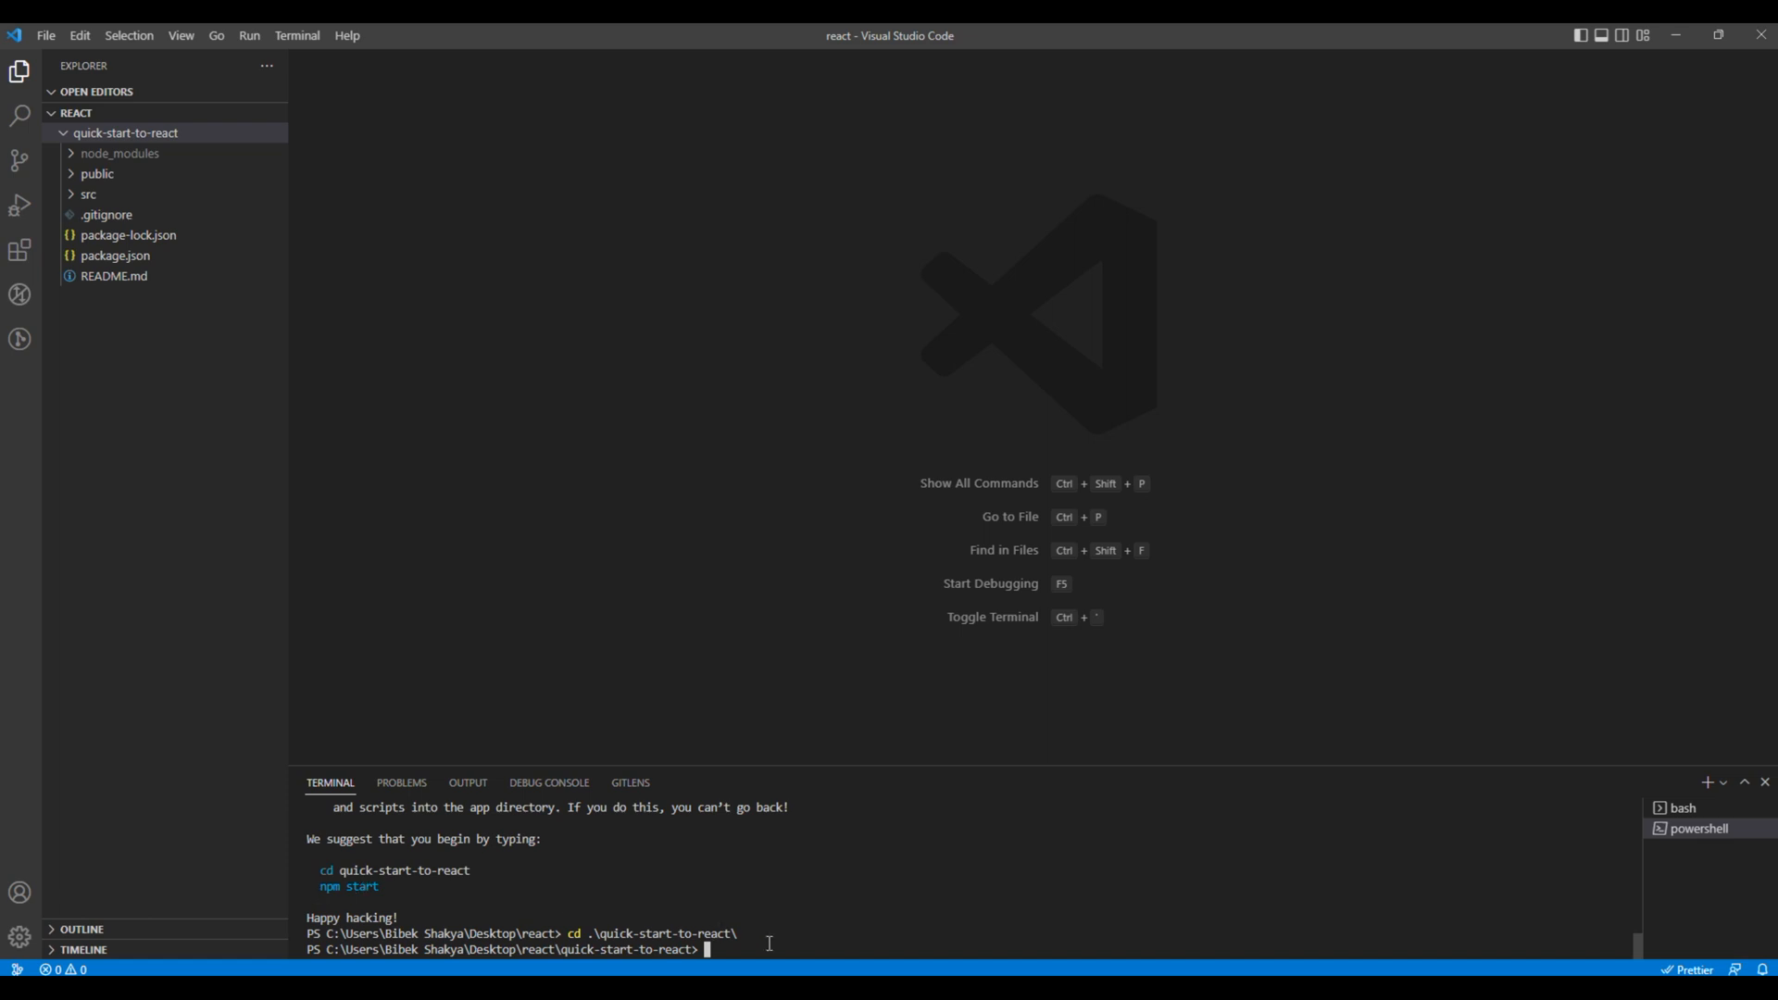
type("npm start")
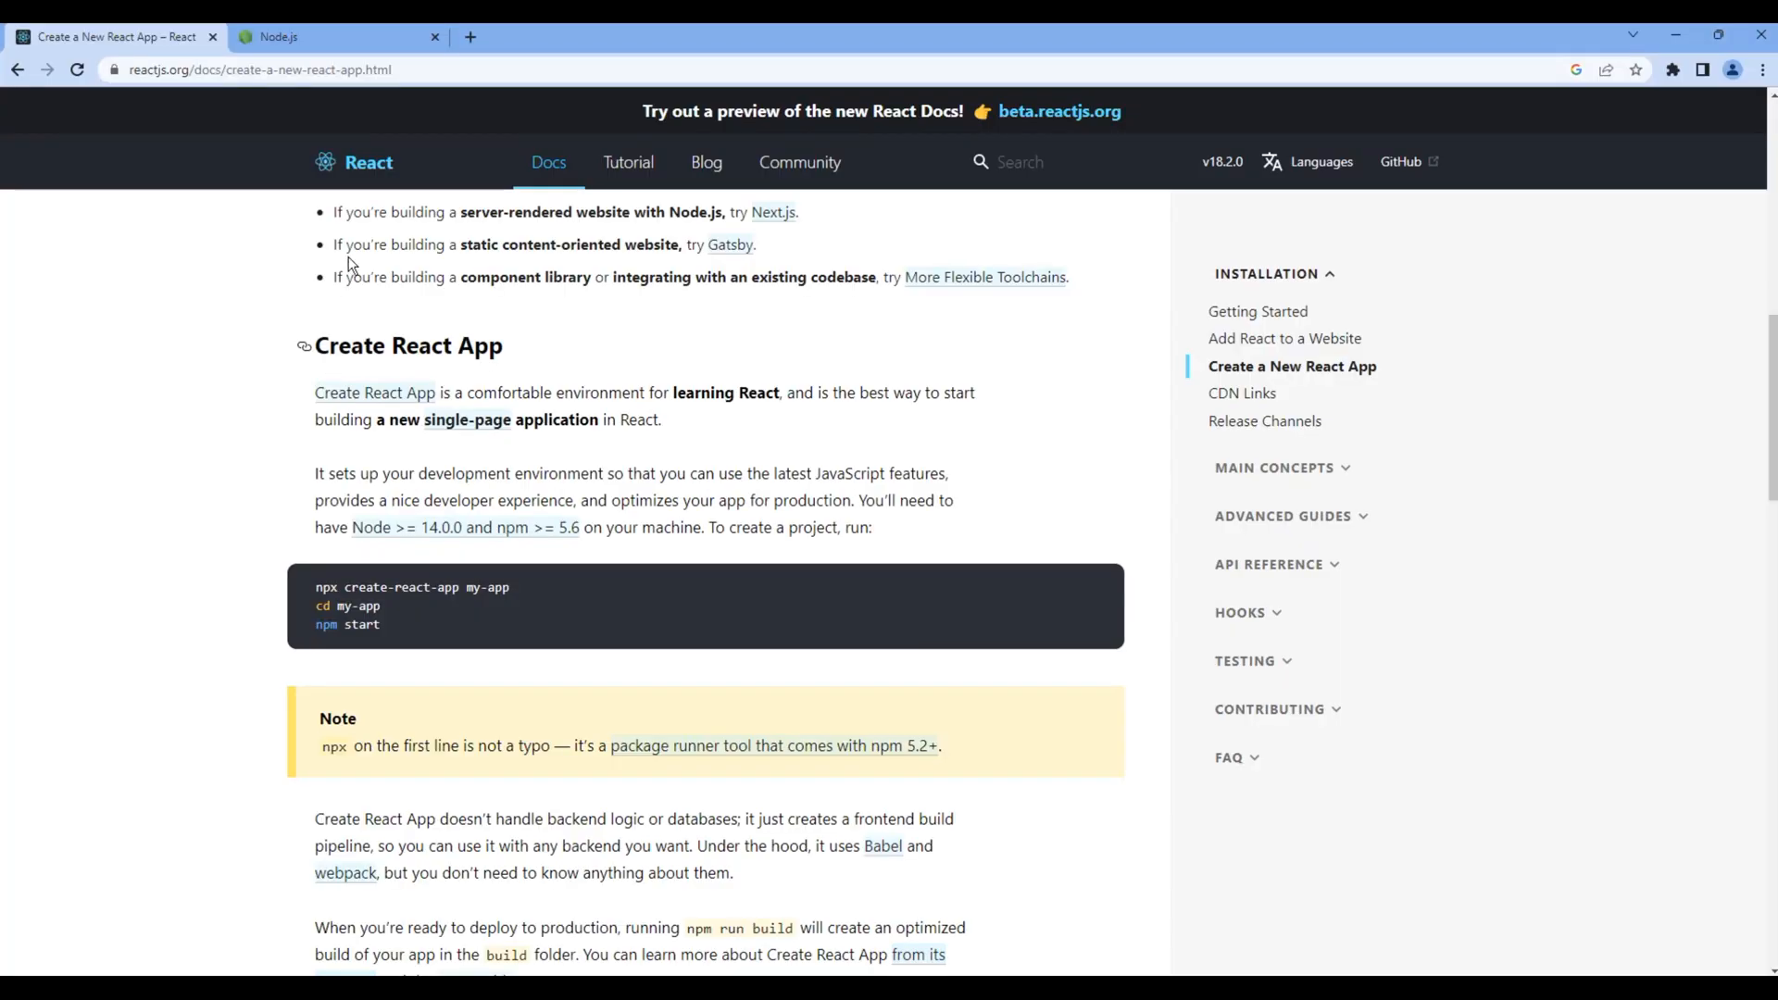
Switch back to the editor showing webpack compiled successfully at localhost:3000
left_click(469, 36)
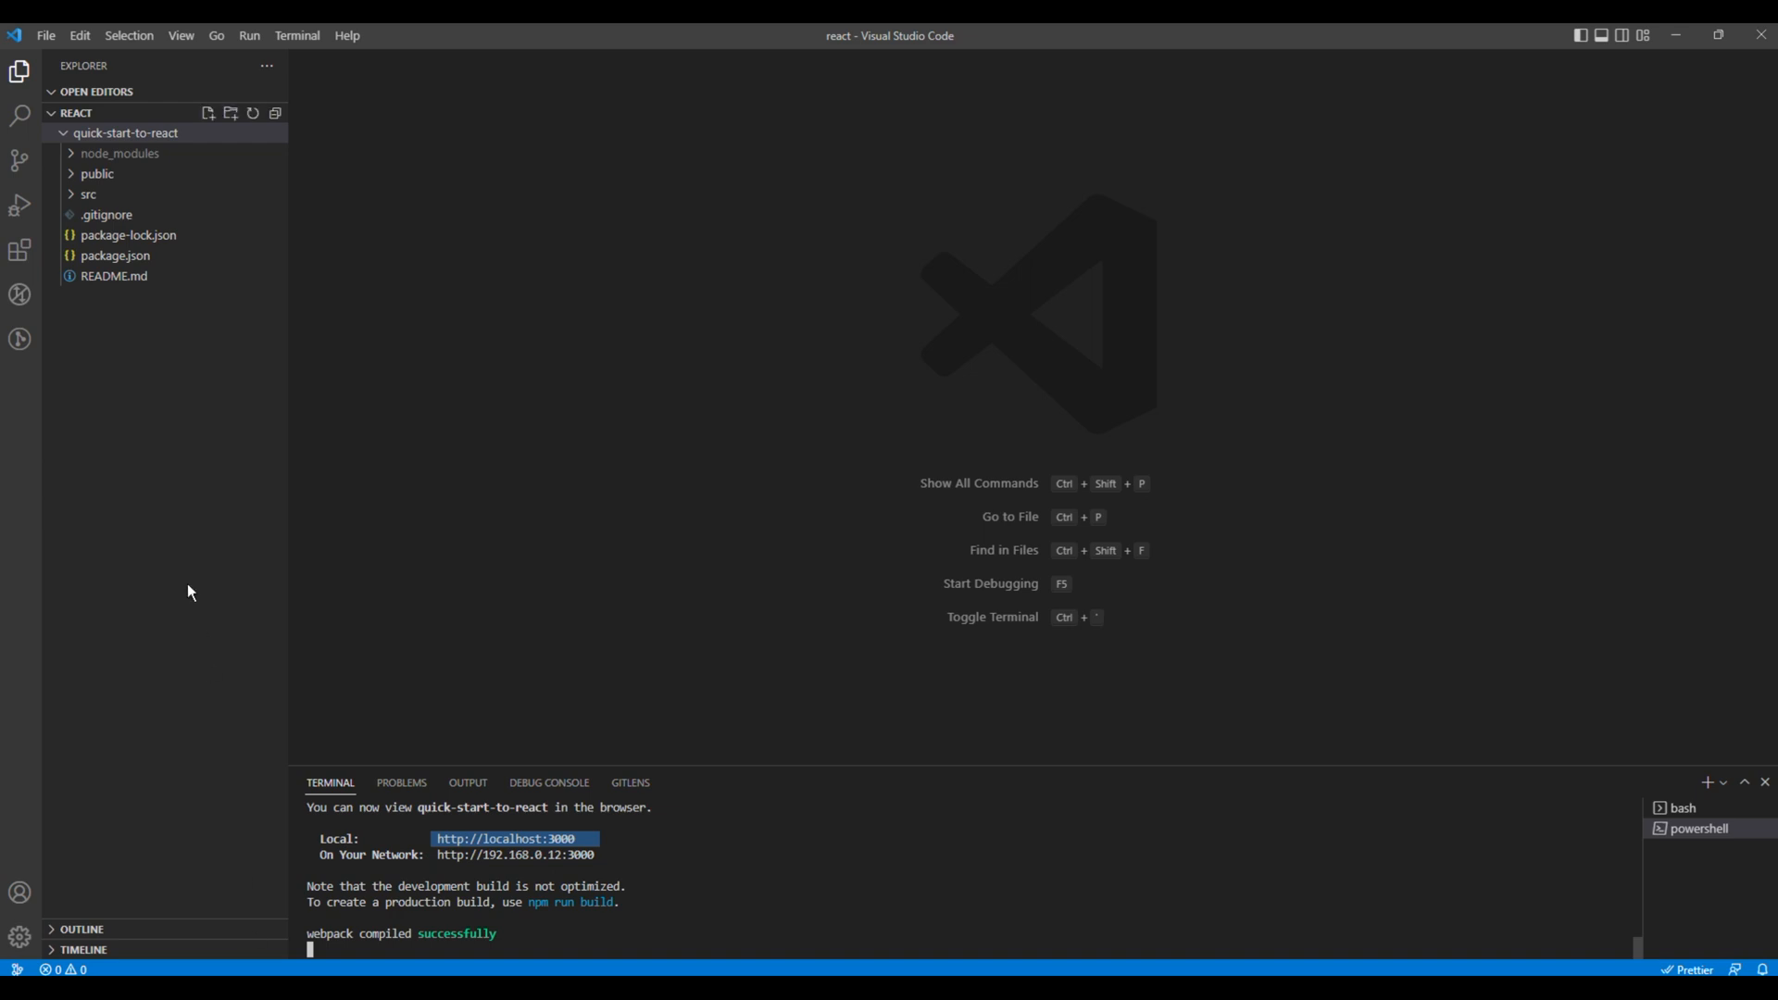
In src/App.js, replace the default <header> block with <h1>Quick start to React</h1> and remove the logo import
left_click(87, 193)
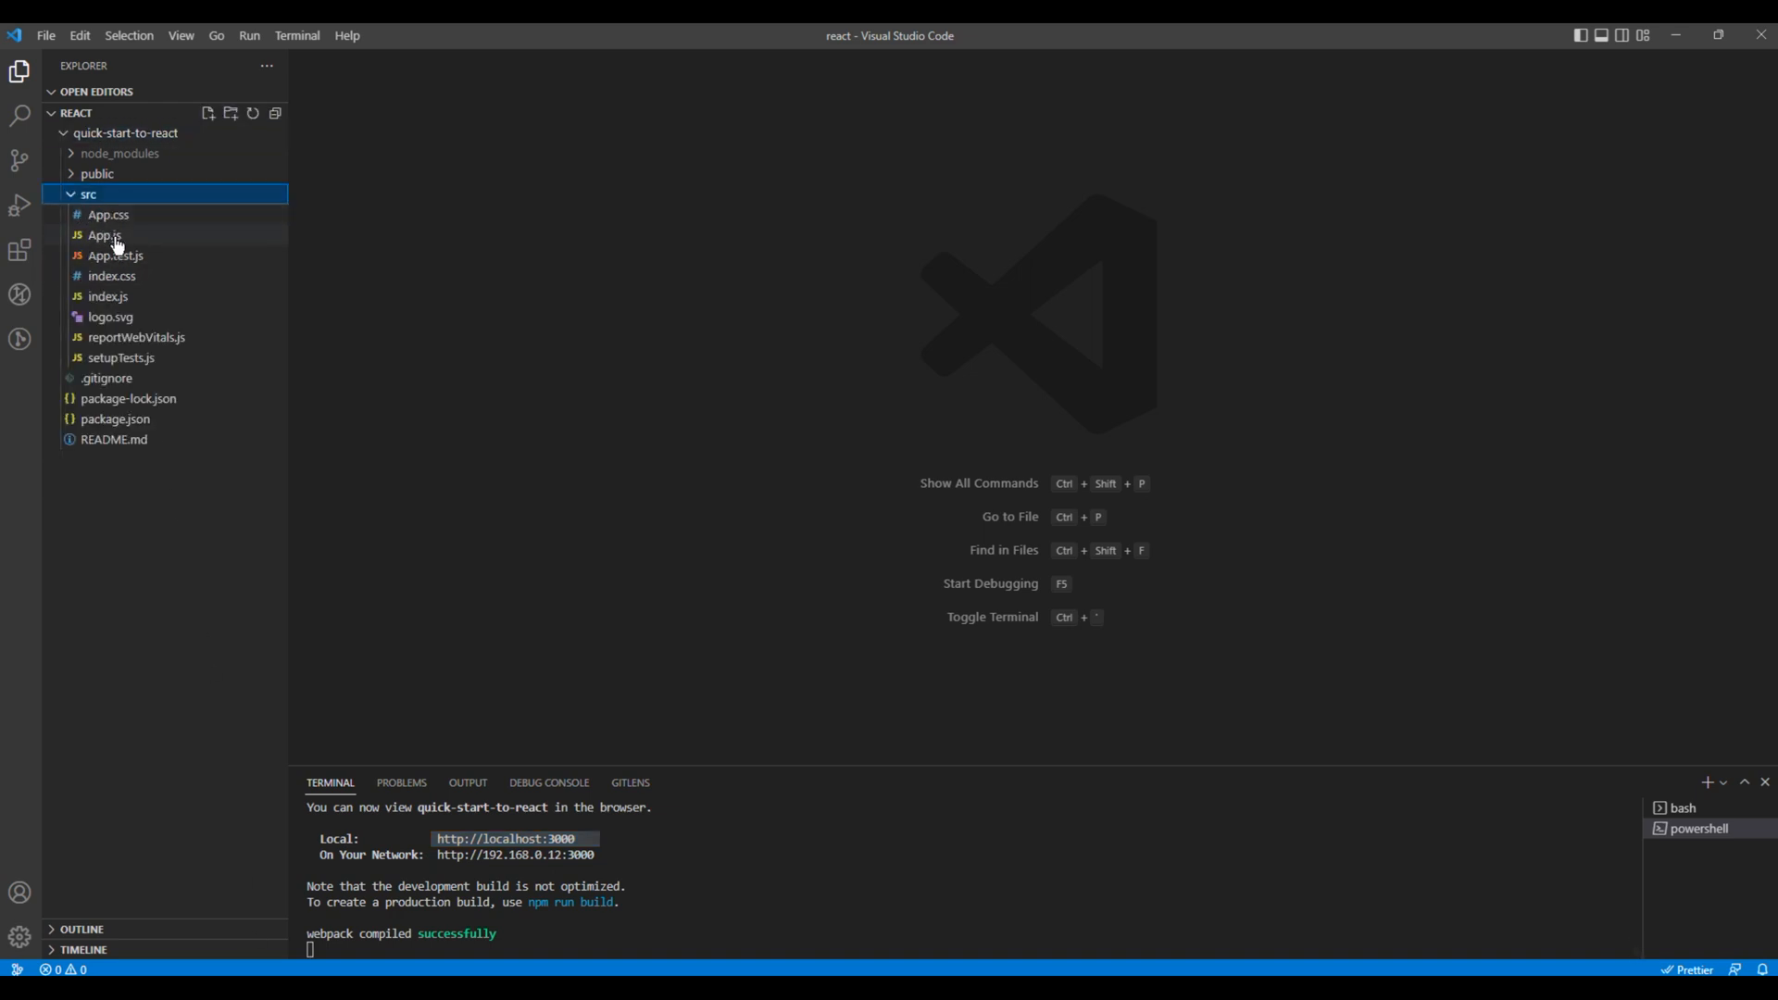
left_click(104, 234)
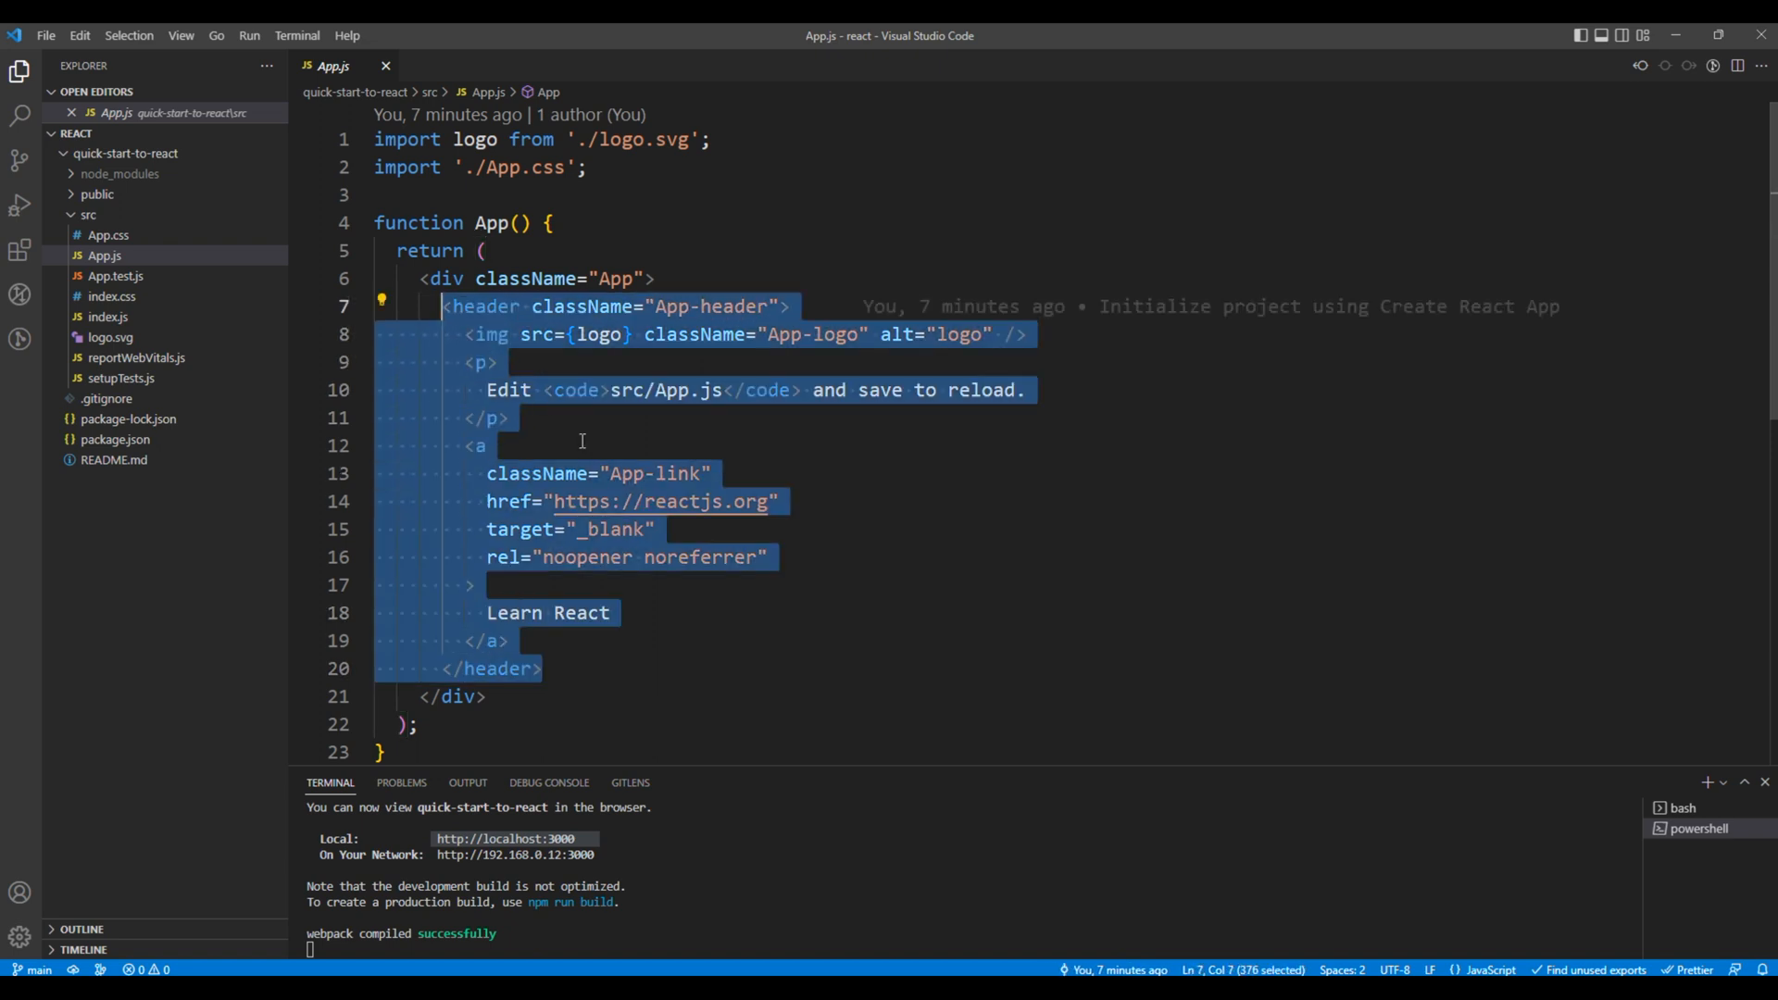
key("Delete")
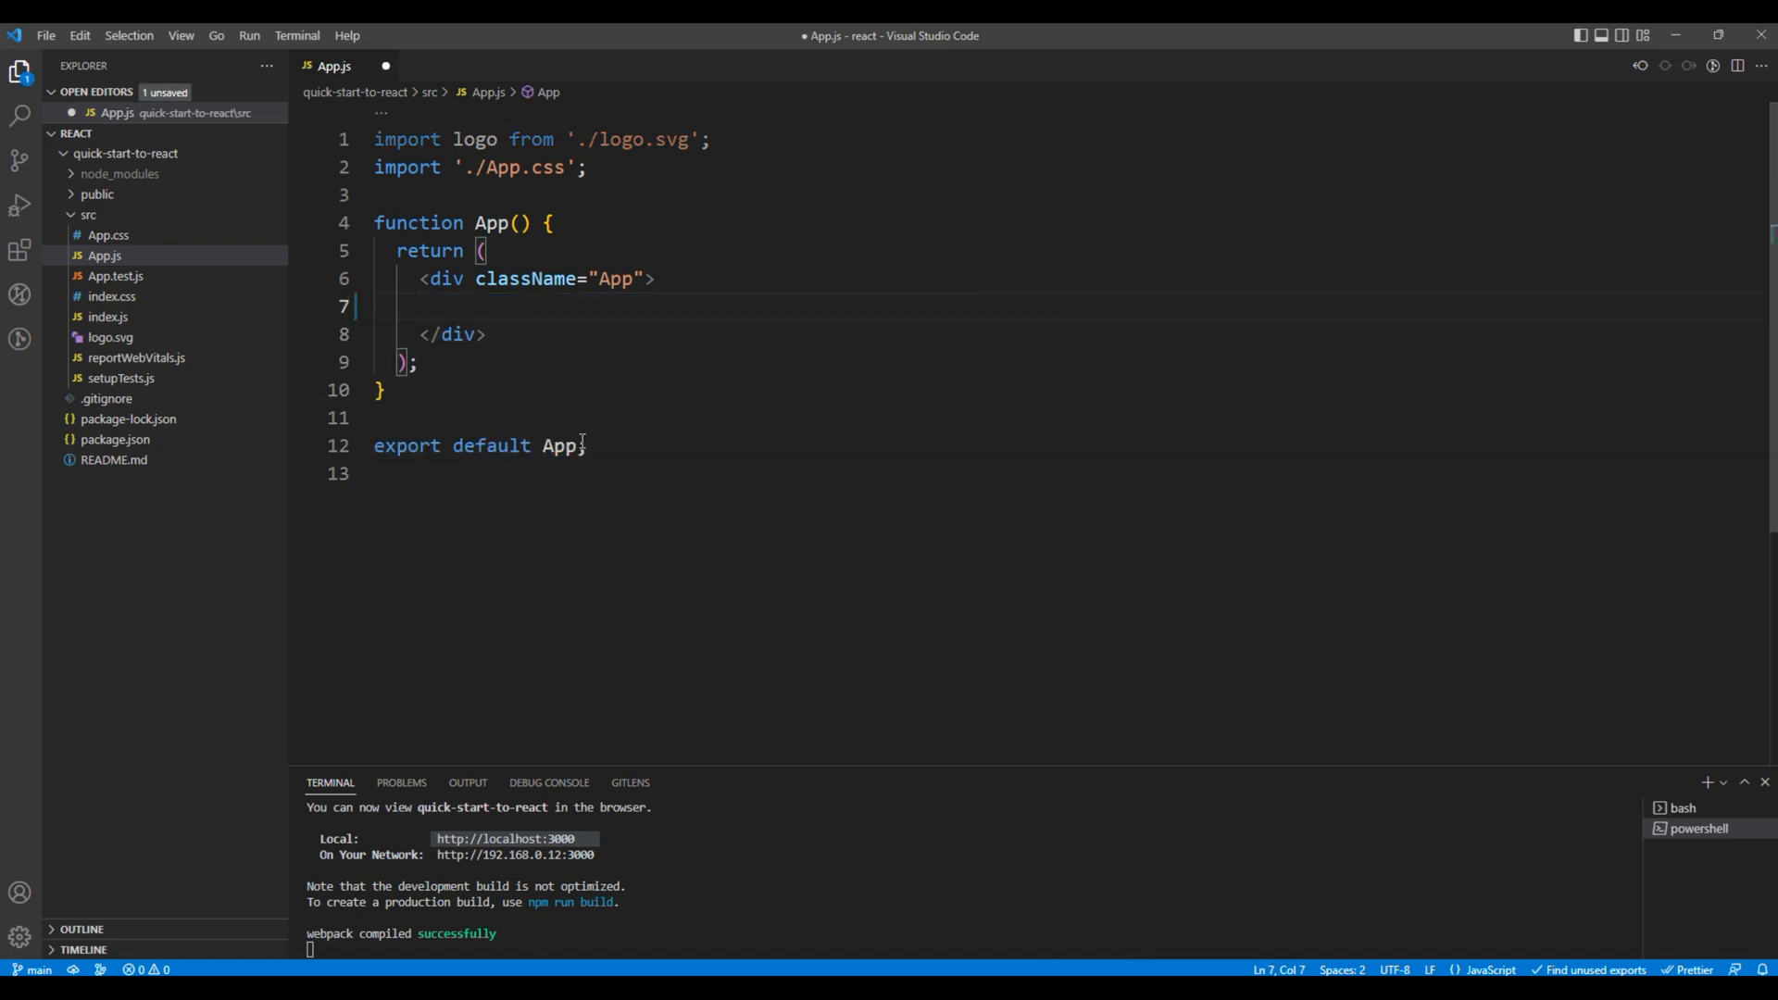
type("<h1></h1>")
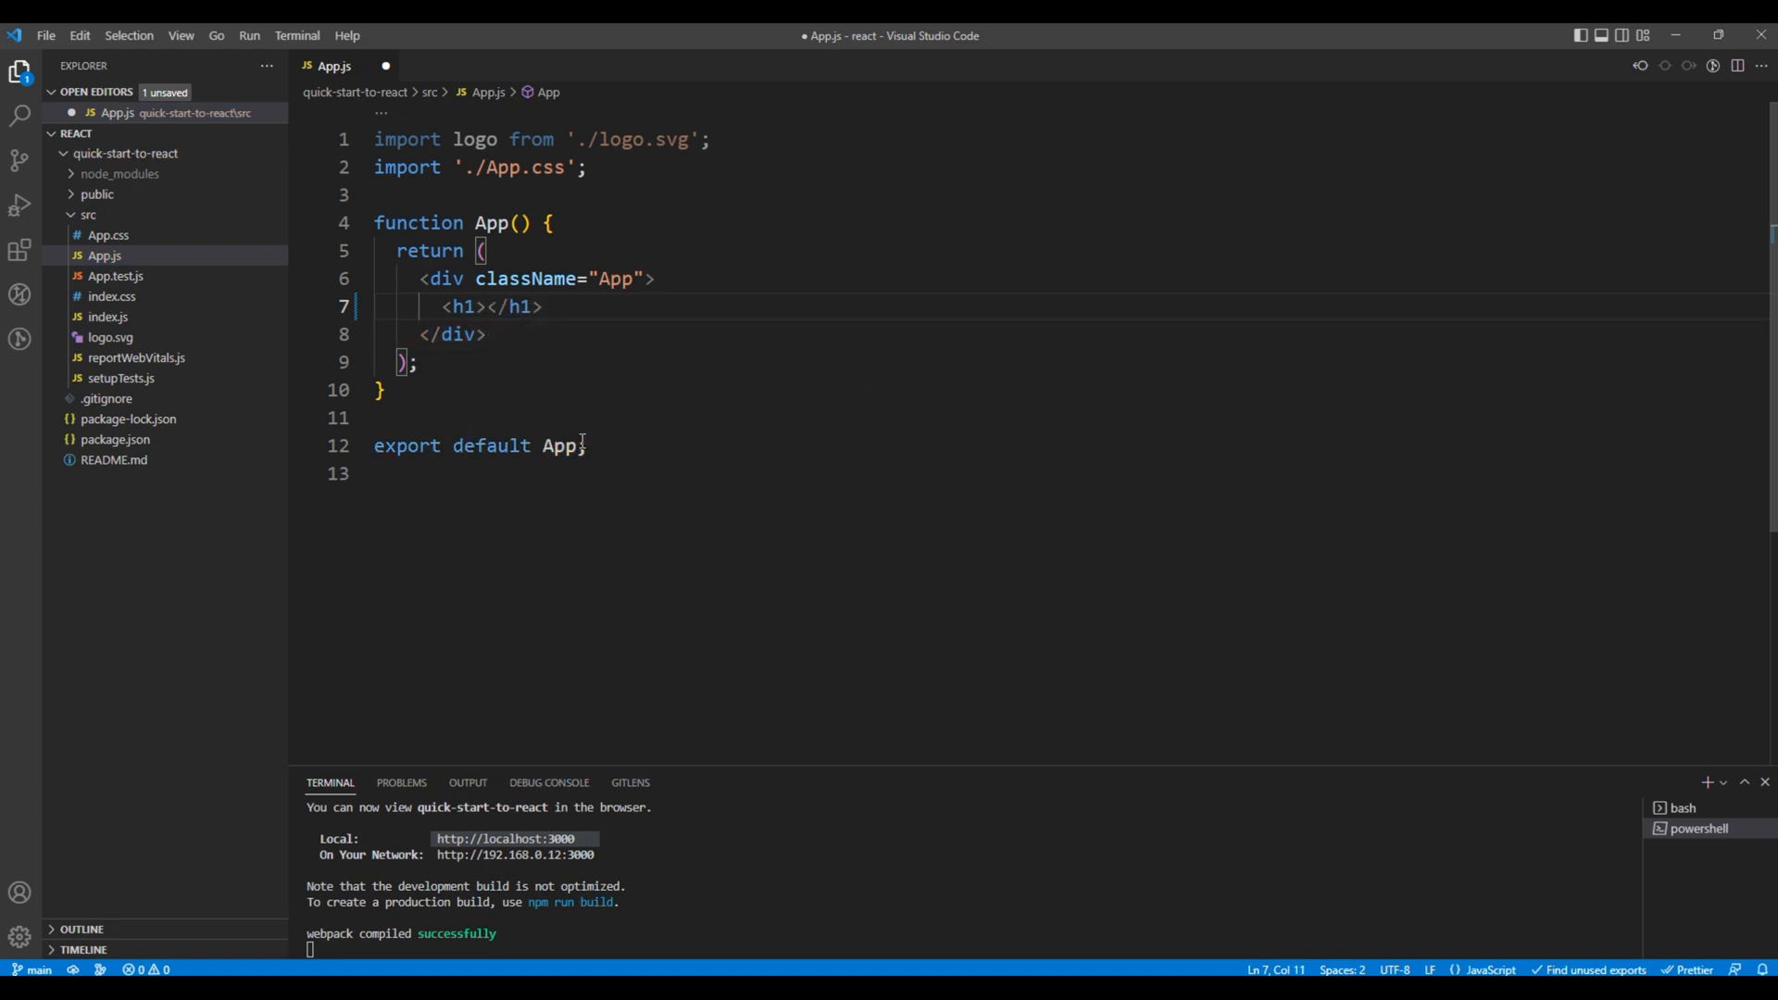
type("Quick start to r")
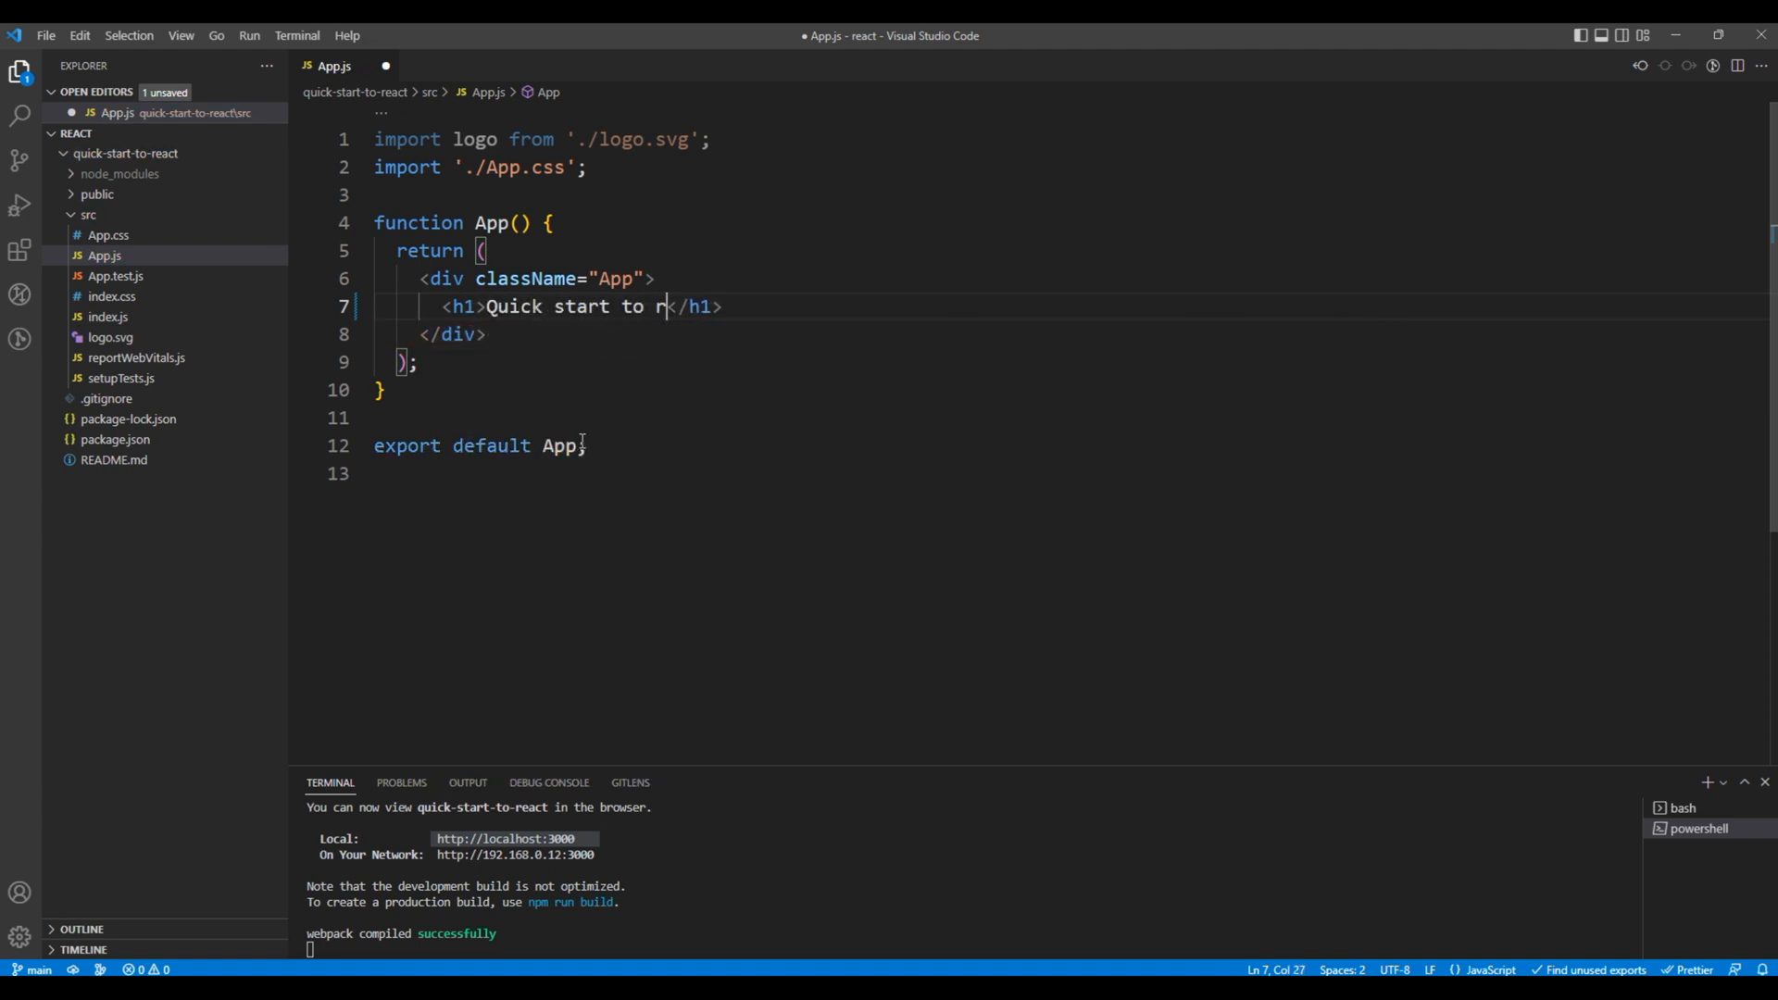
type("eact")
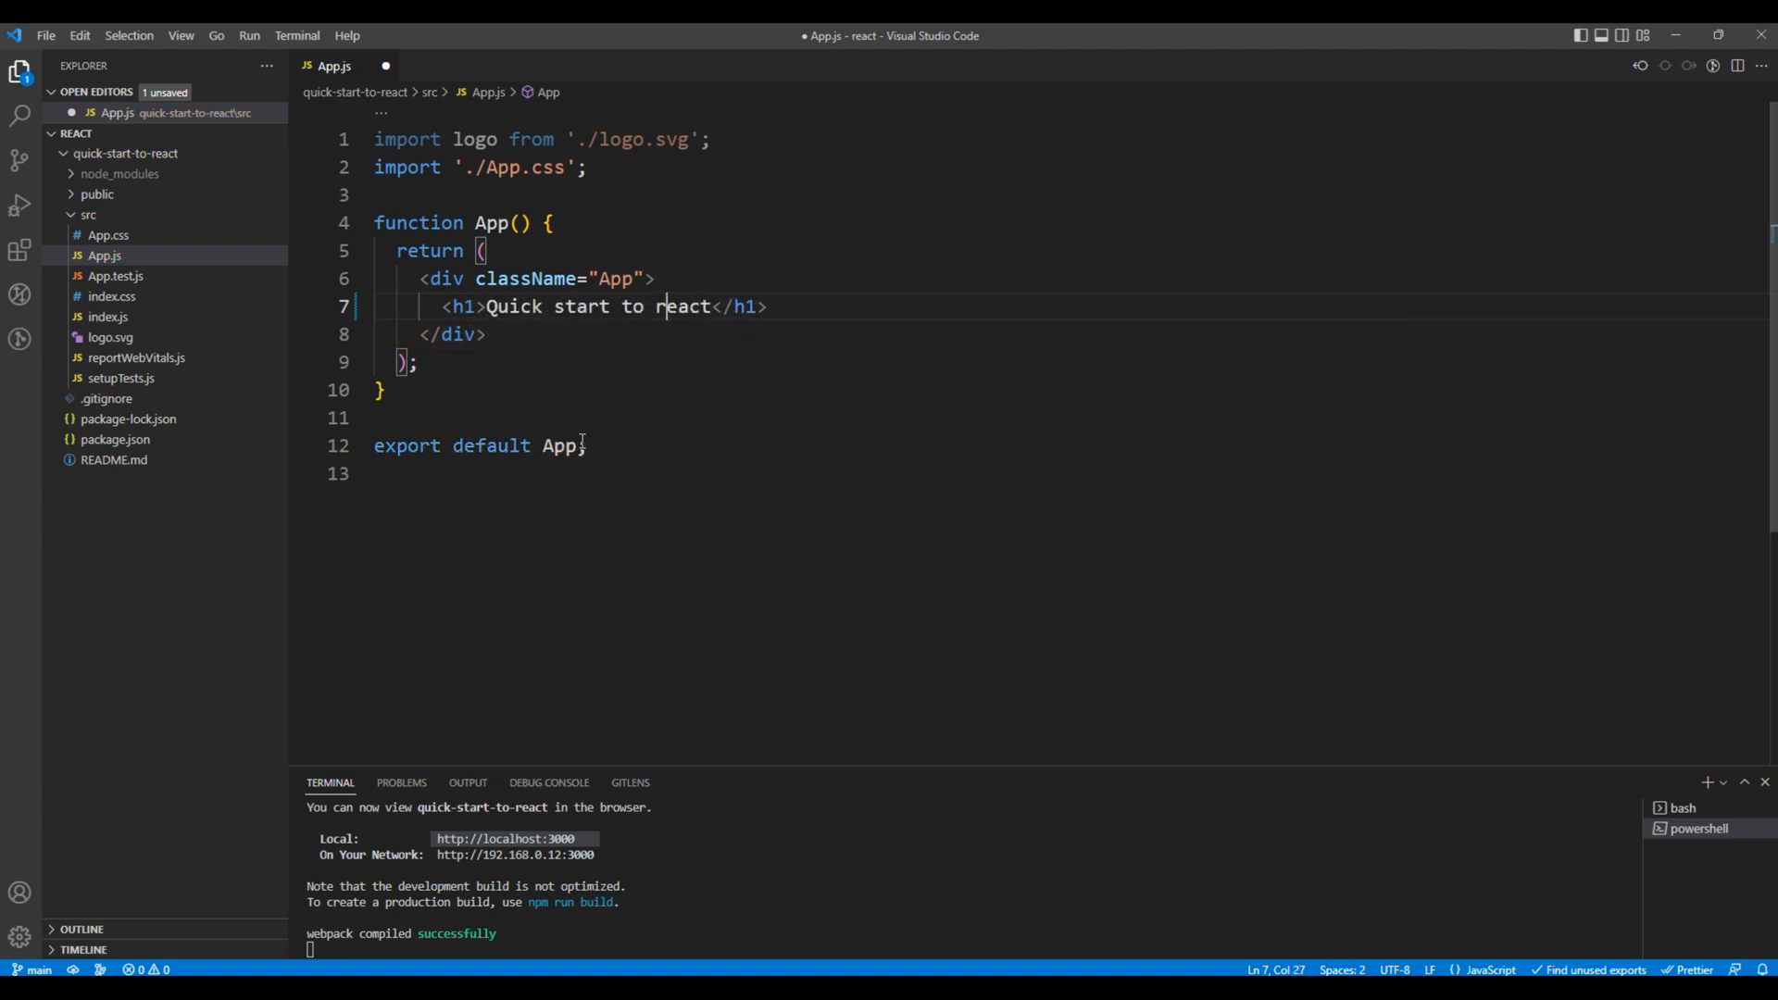
type("React")
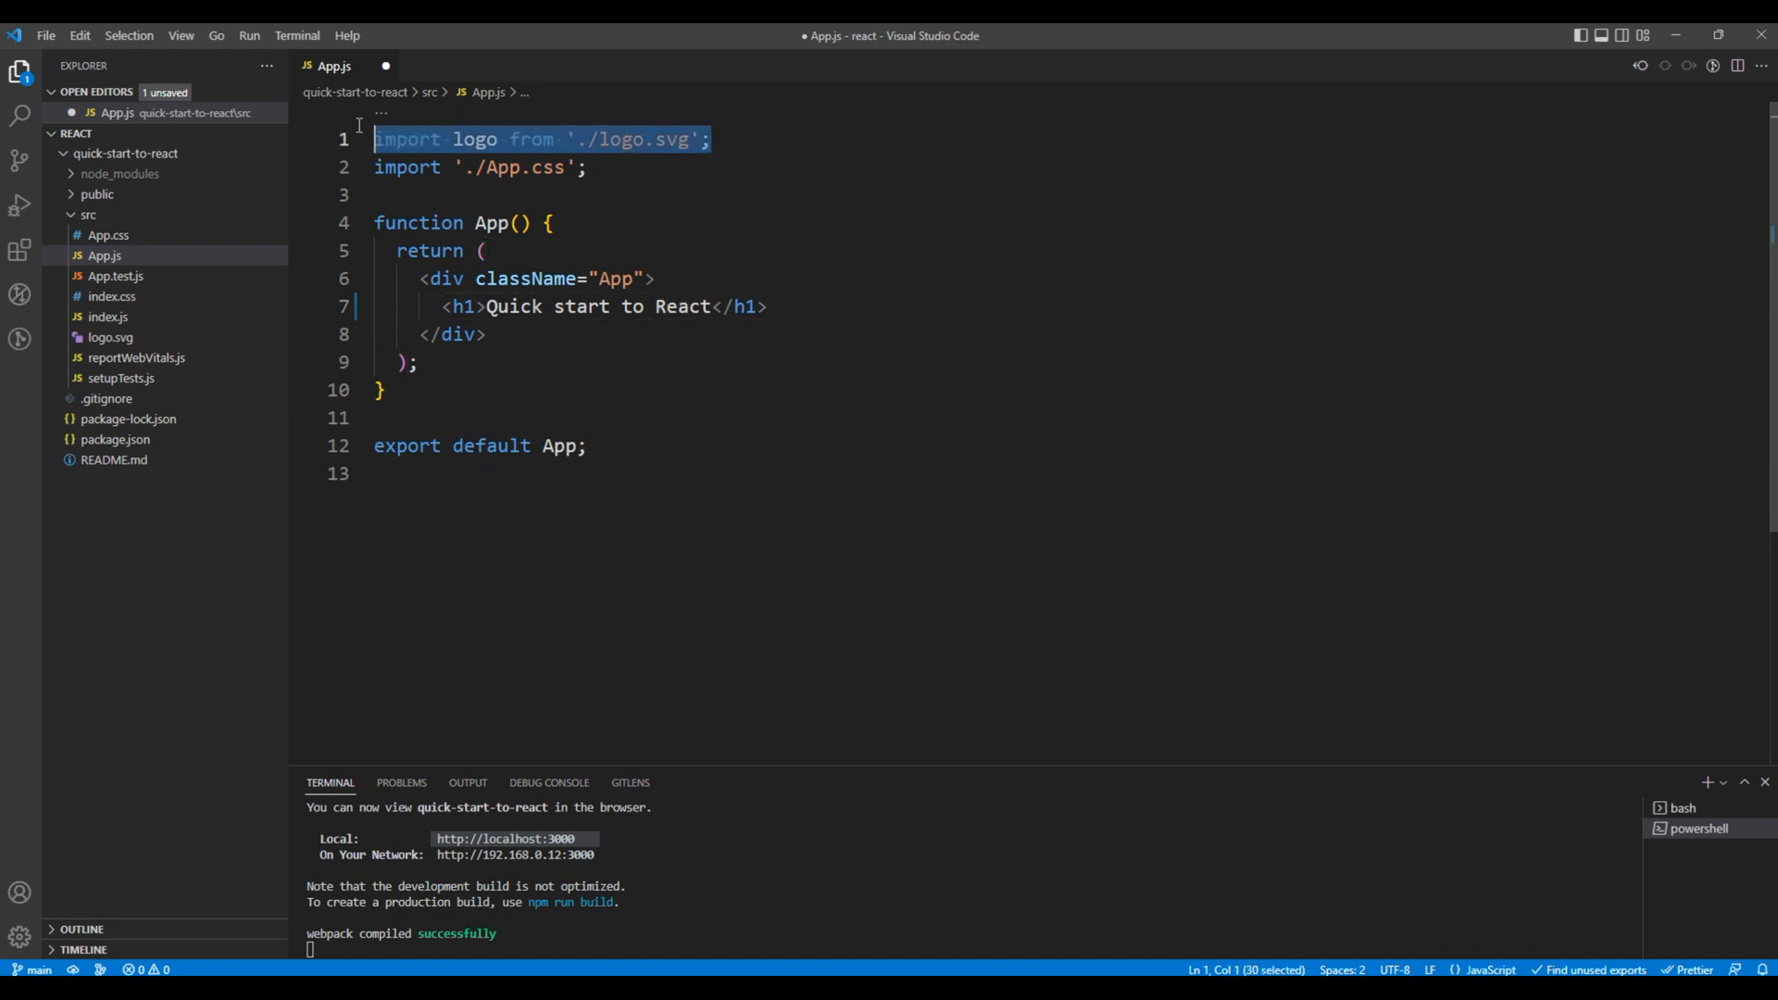
key("Delete")
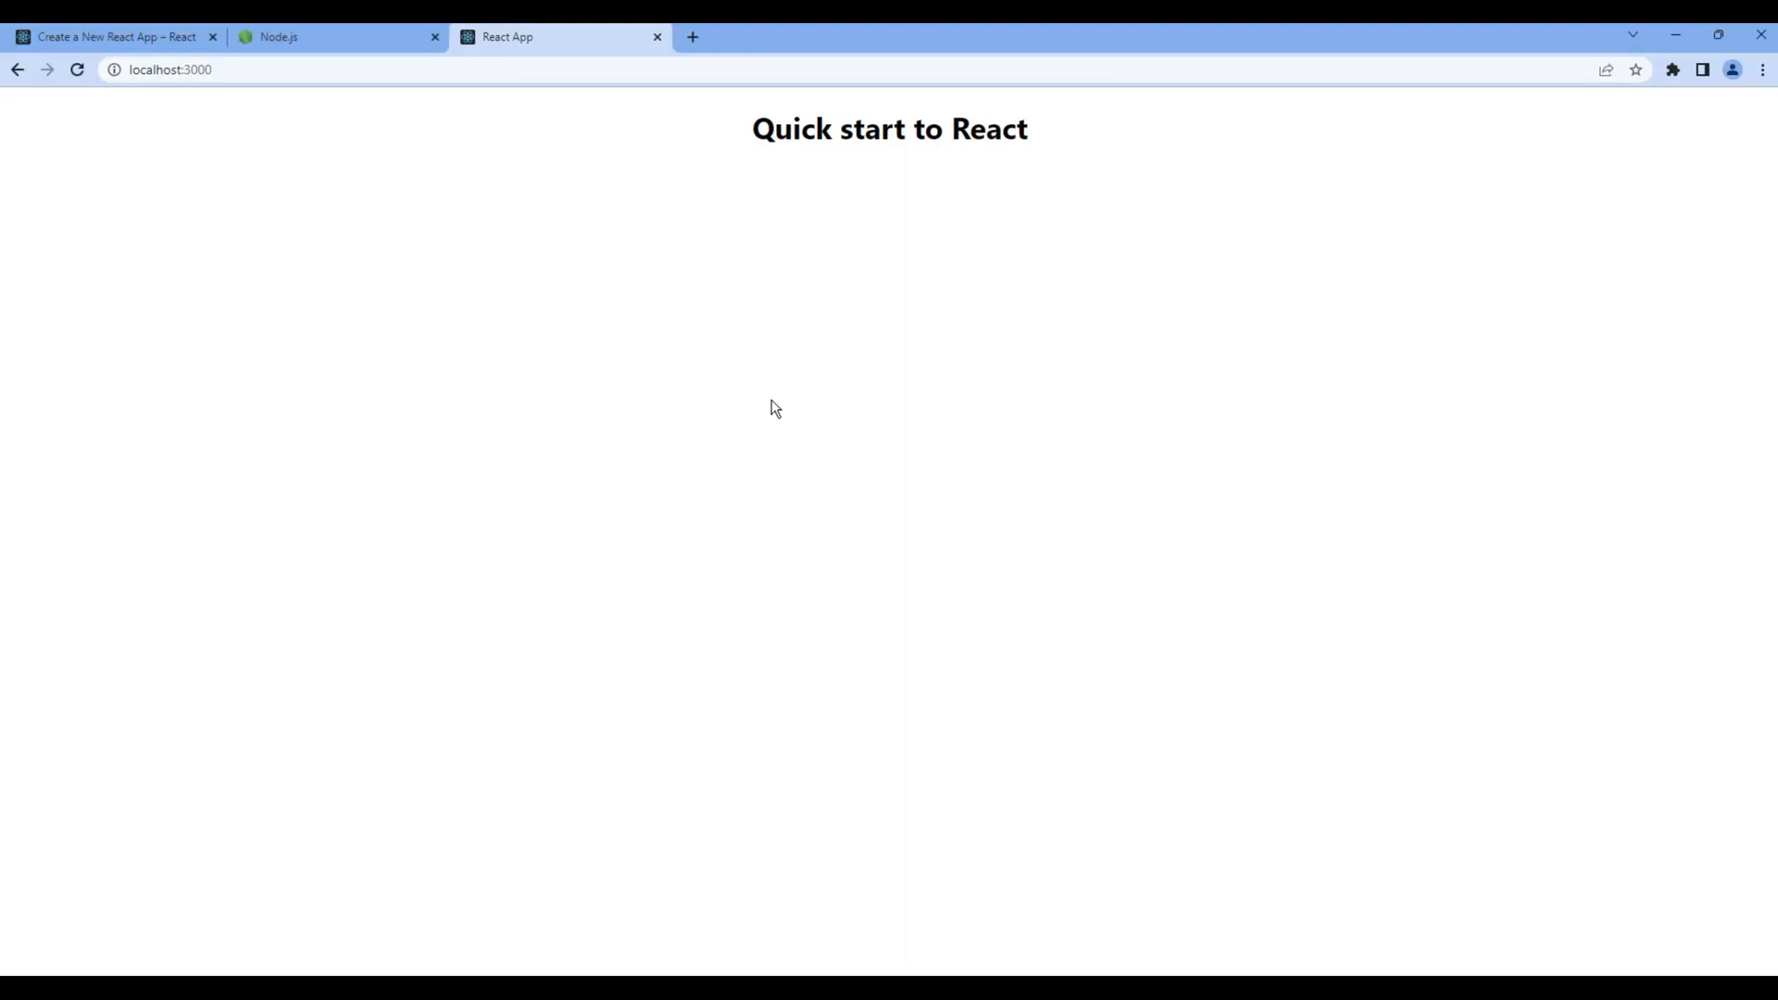
View the localhost:3000 page showing the 'Quick start to React' heading
triple_click(890, 128)
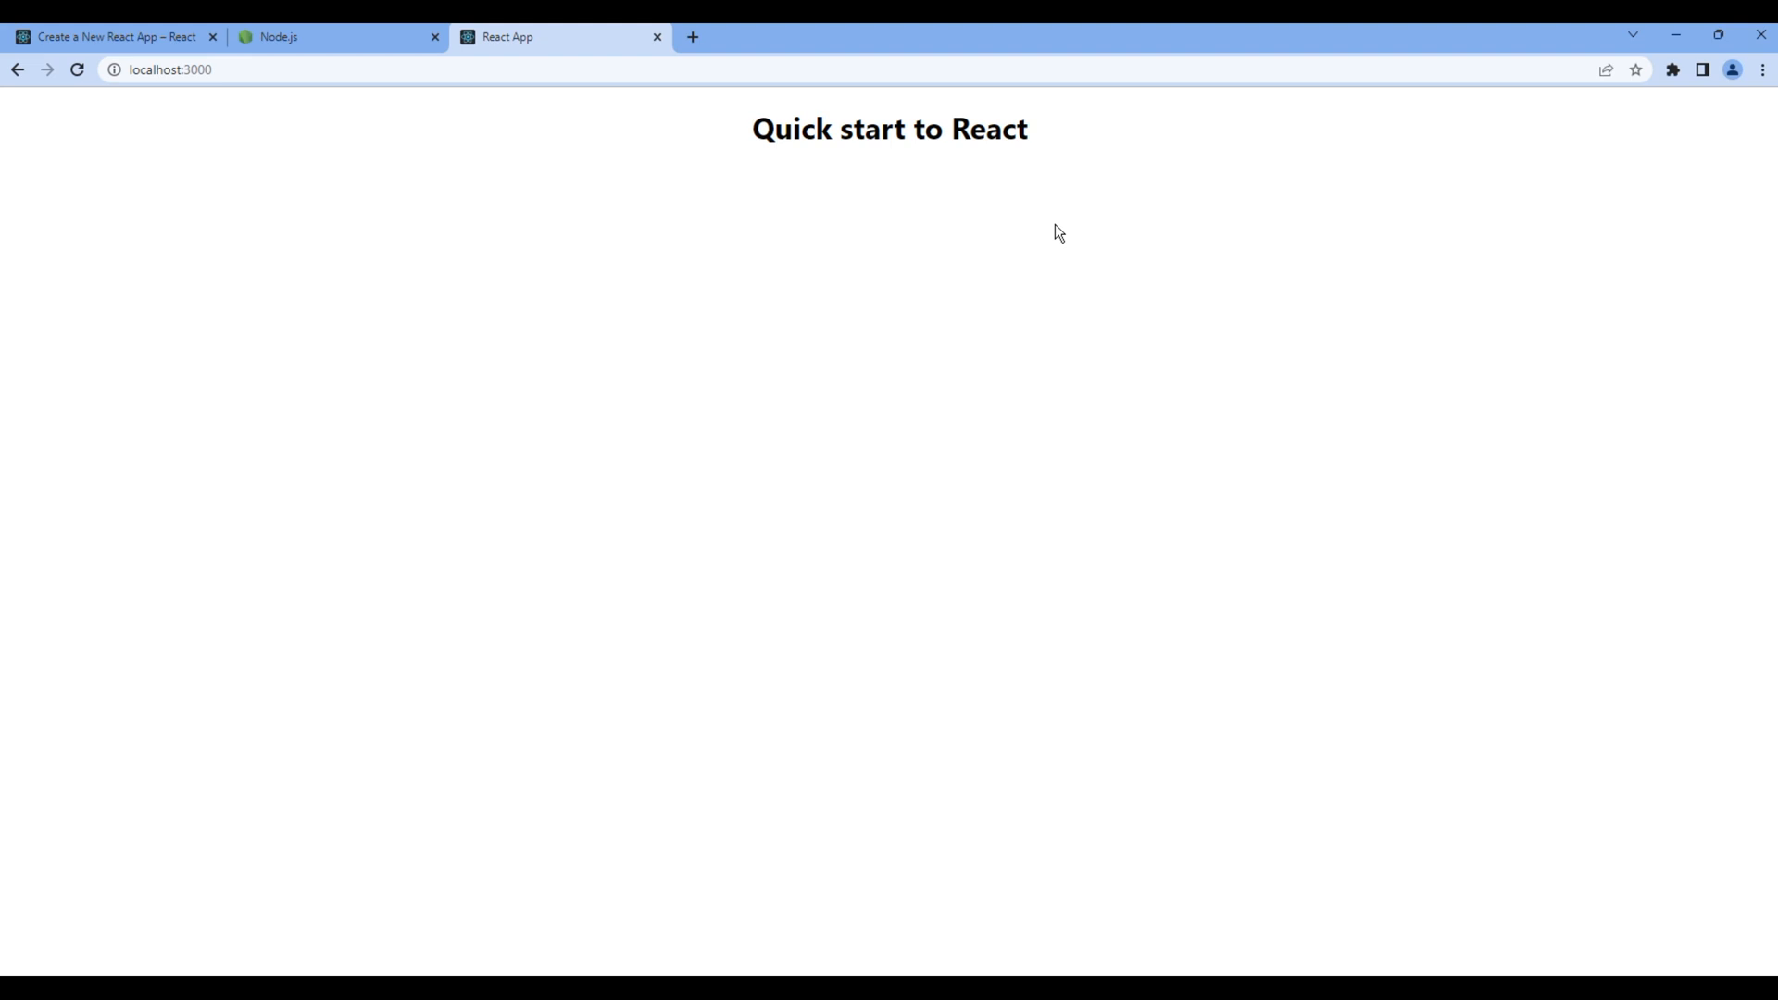
mouse_move(1232, 708)
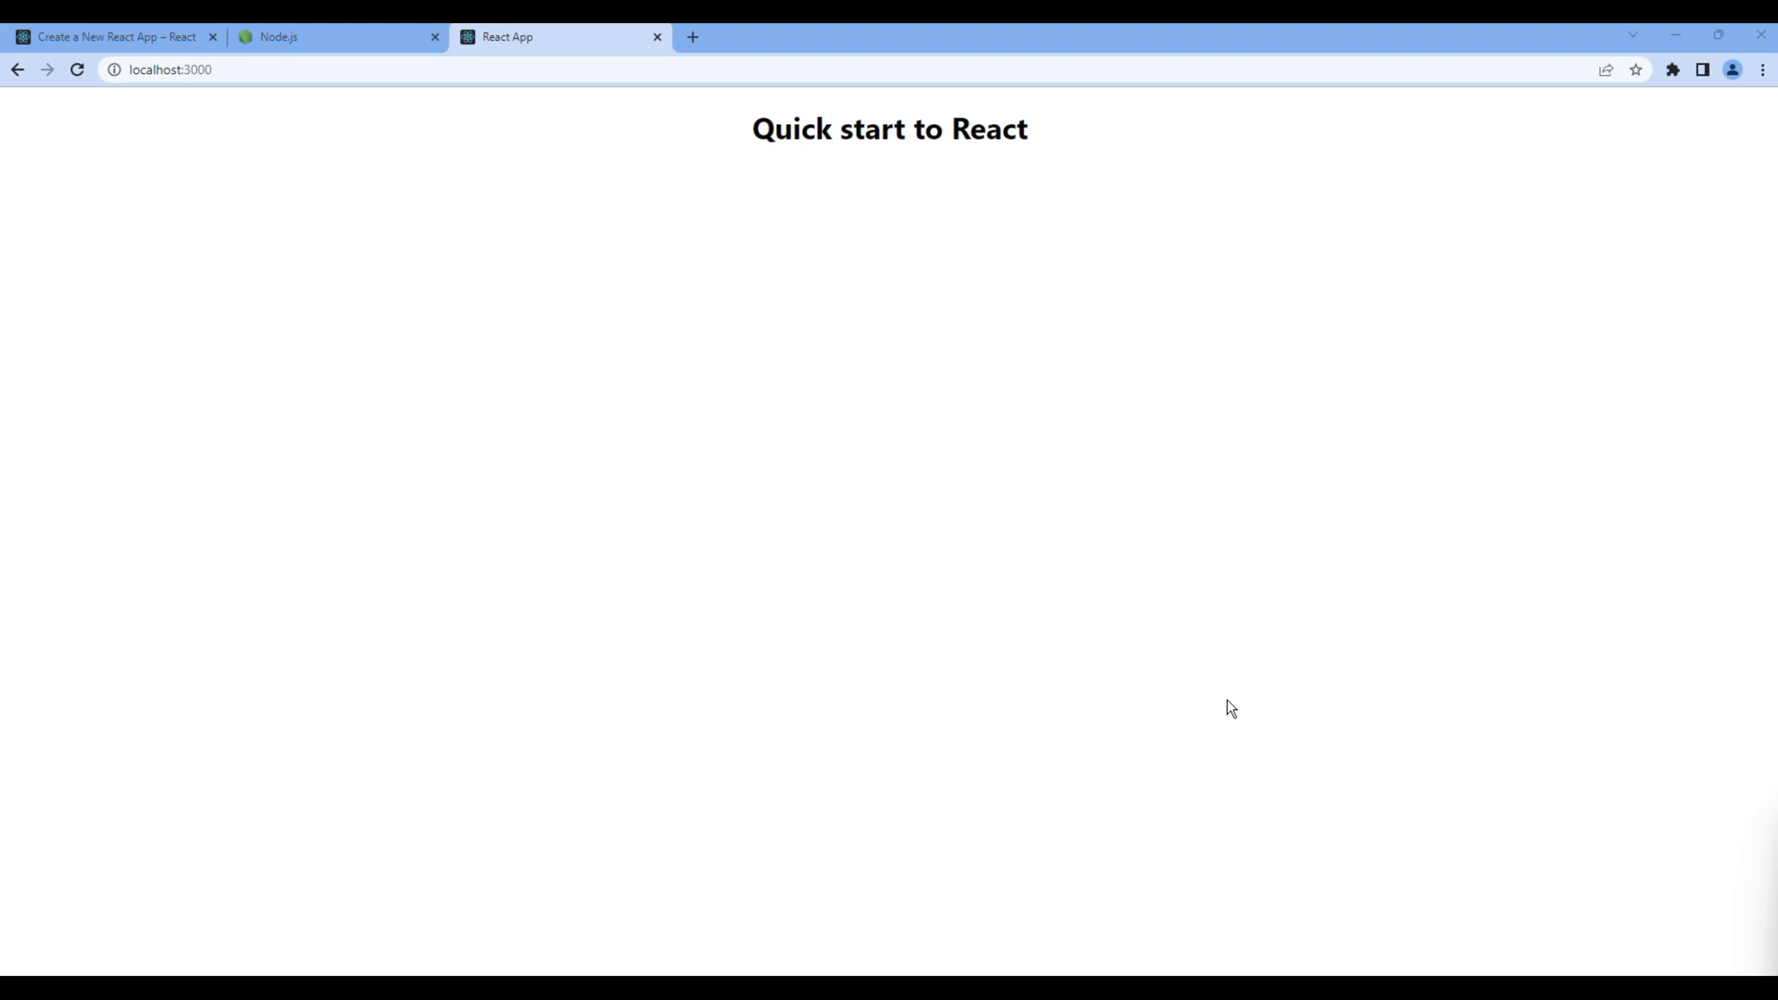